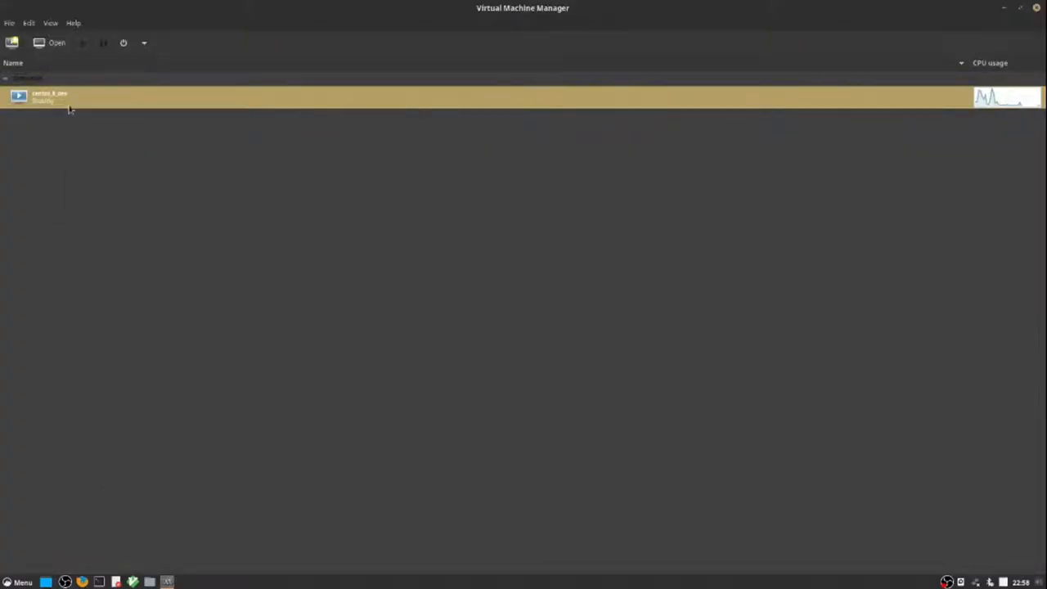
# Open the centos_8_dev virtual machine's console from its context menu.
pyautogui.rightClick(49, 97)
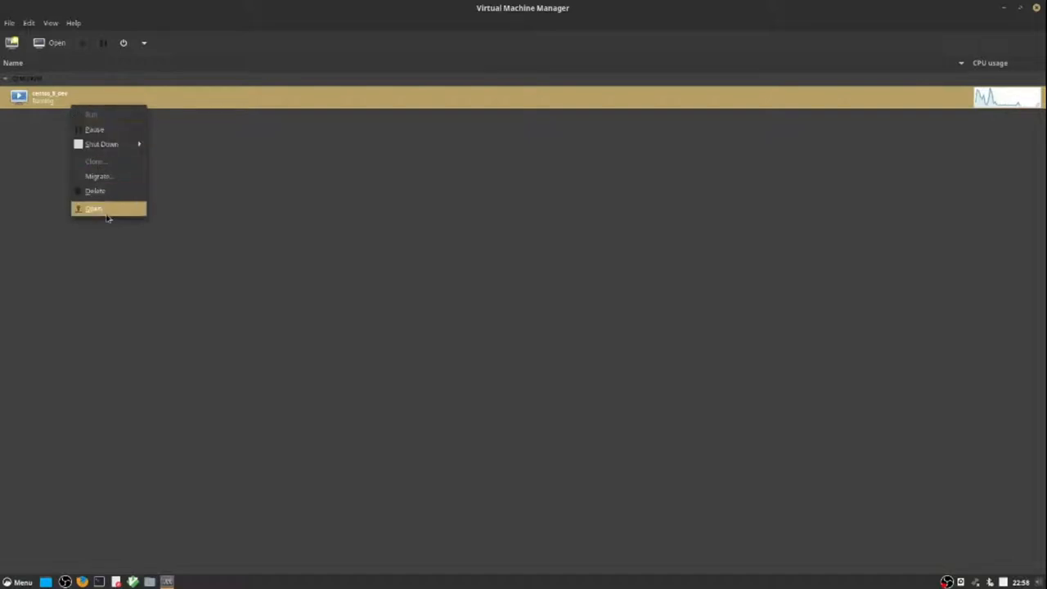
pyautogui.click(92, 208)
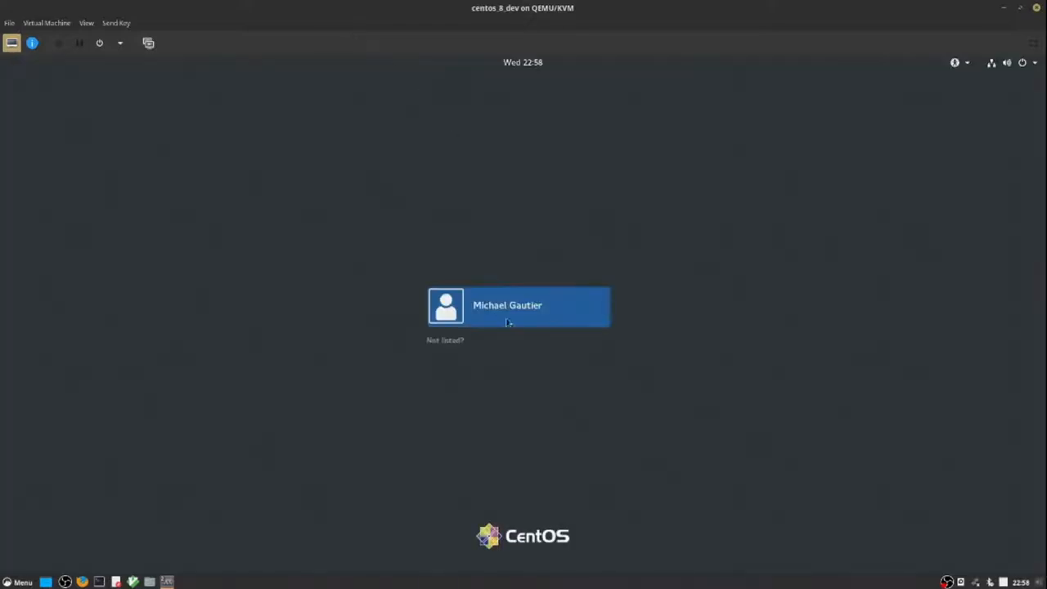
# Sign in to the CentOS guest desktop, launch Terminal and run sudo su to become root.
pyautogui.click(519, 306)
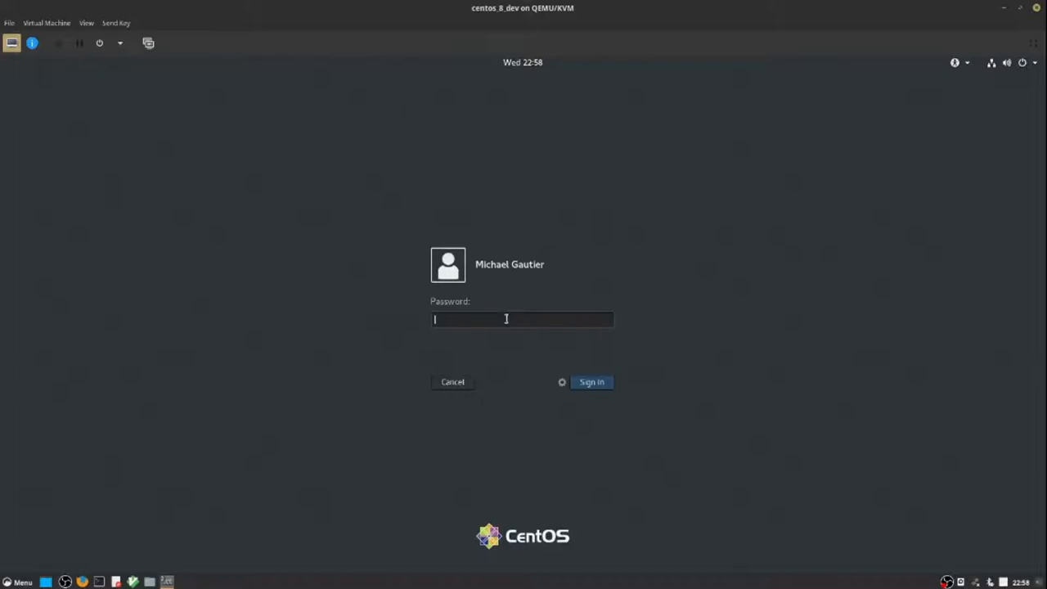
pyautogui.click(592, 383)
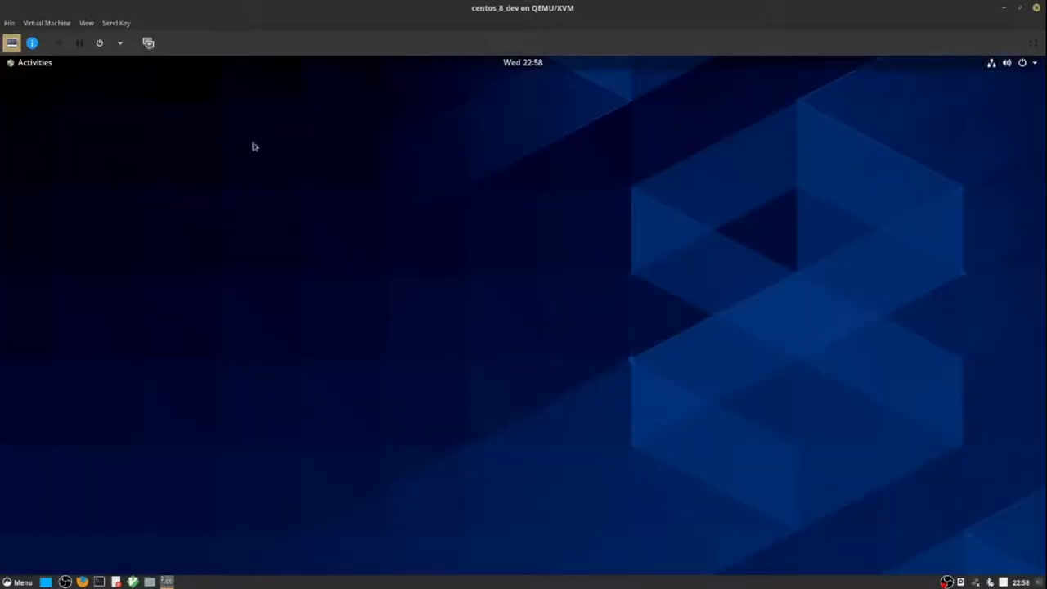
pyautogui.click(35, 62)
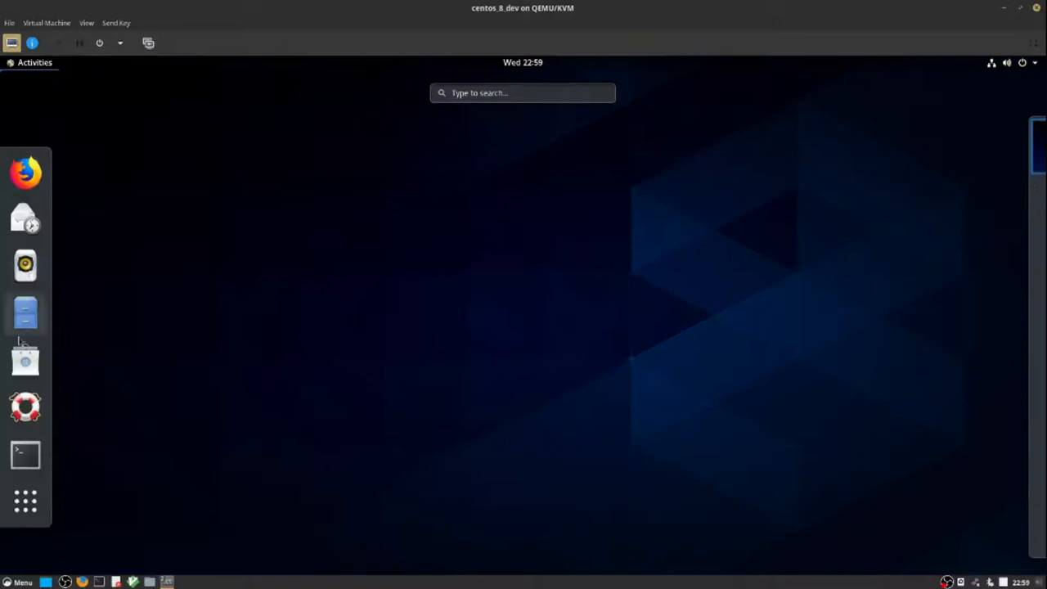
pyautogui.click(24, 455)
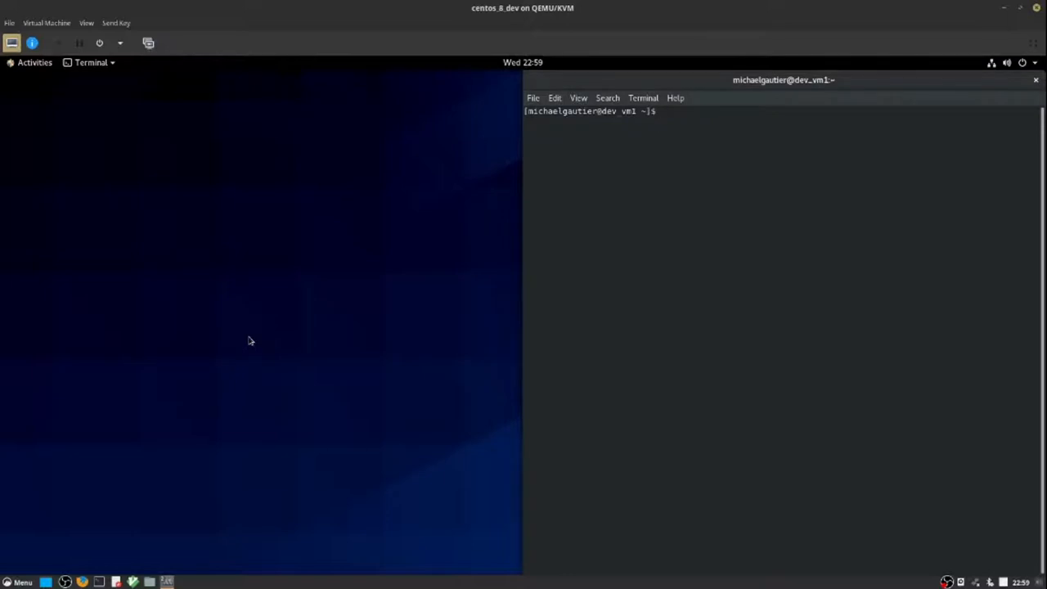
pyautogui.write('sudo su')
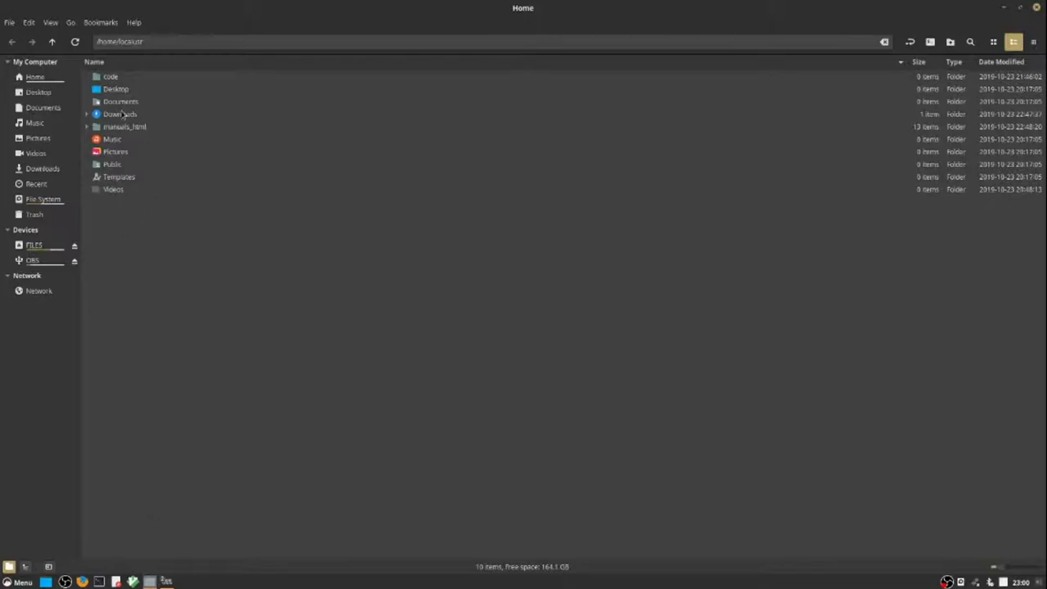
# Browse Downloads > Linux > Red Hat 8 > Security and open the Securing networks PDF.
pyautogui.doubleClick(121, 114)
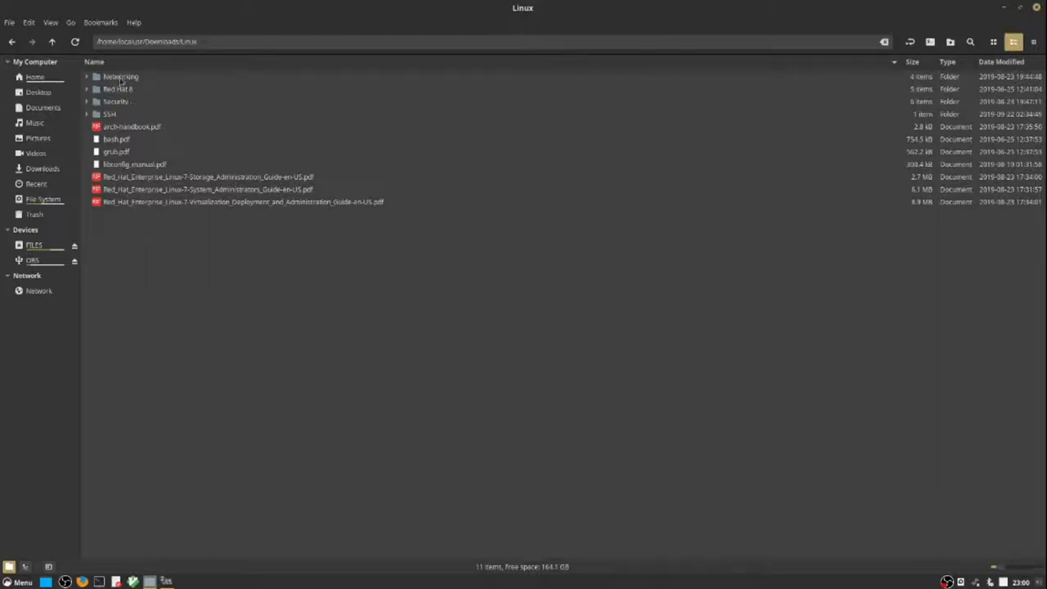
pyautogui.doubleClick(118, 88)
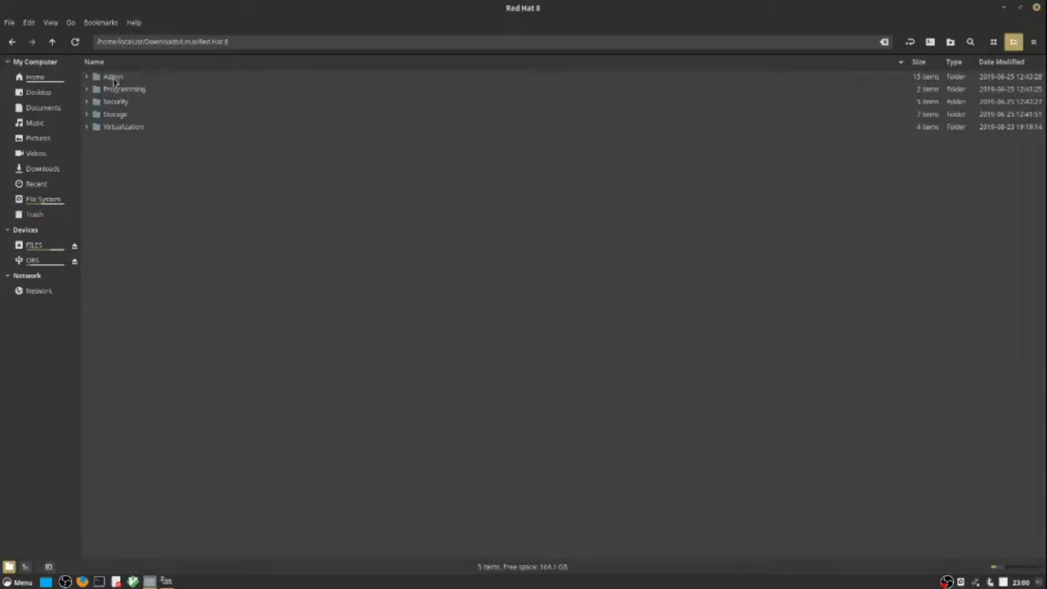
pyautogui.doubleClick(114, 102)
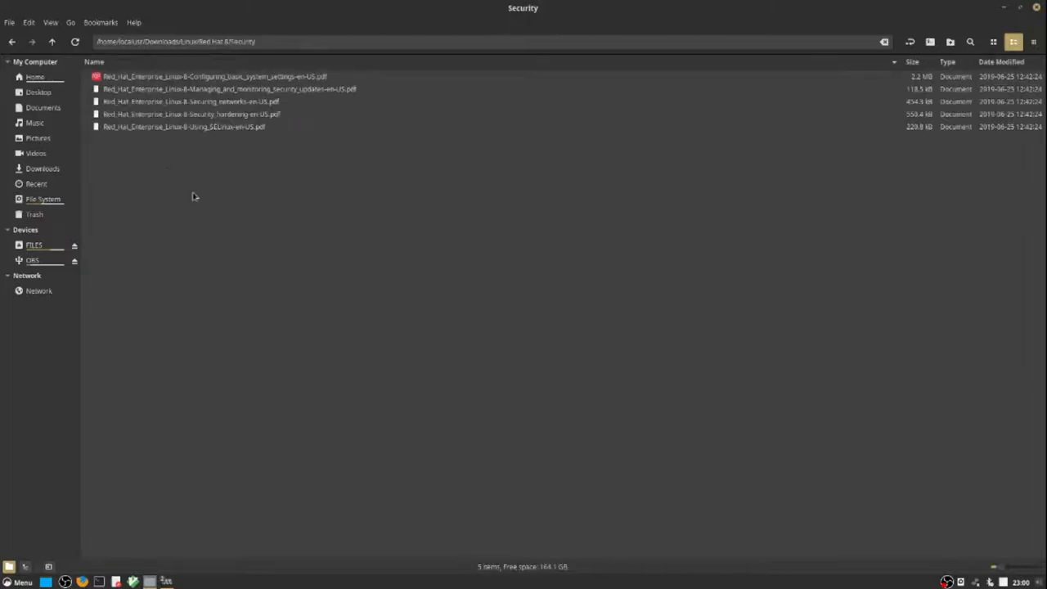
pyautogui.doubleClick(189, 101)
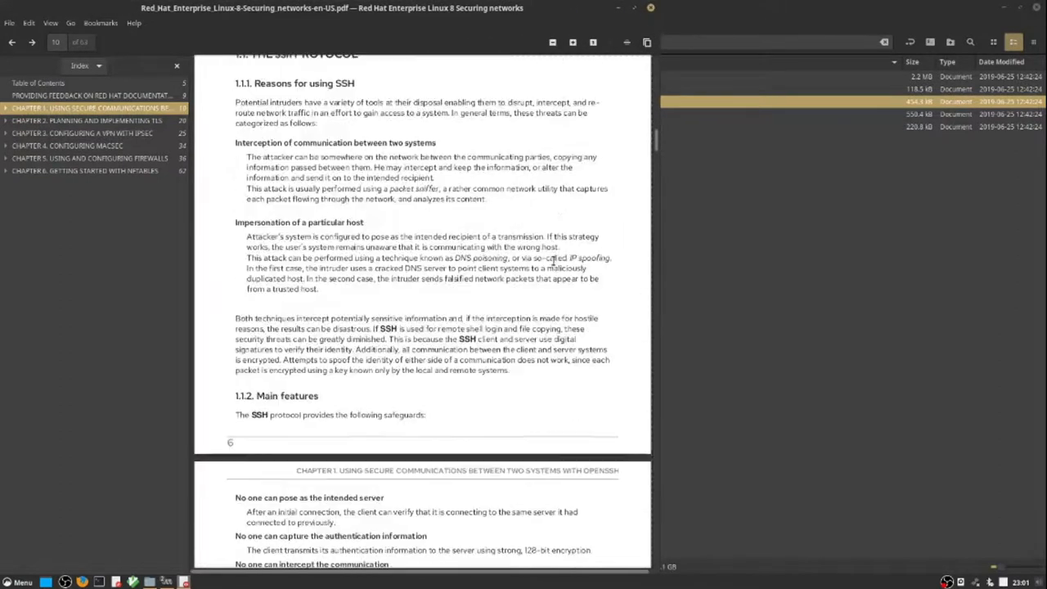
# Scroll the guide down to section 1.5 Using key-based authentication and Generating key pairs.
pyautogui.scroll(-3)
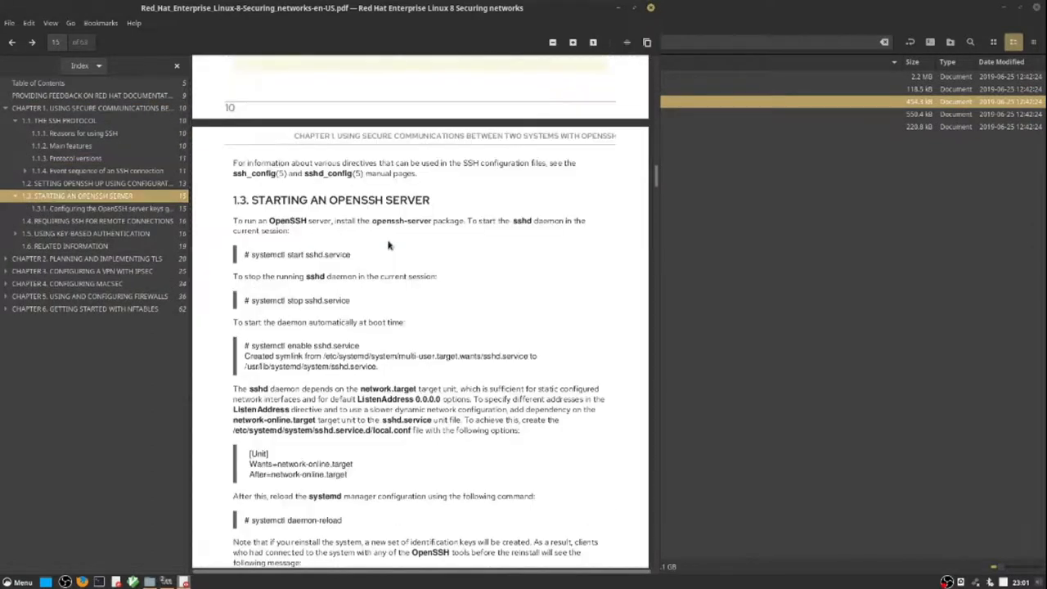
pyautogui.scroll(-3)
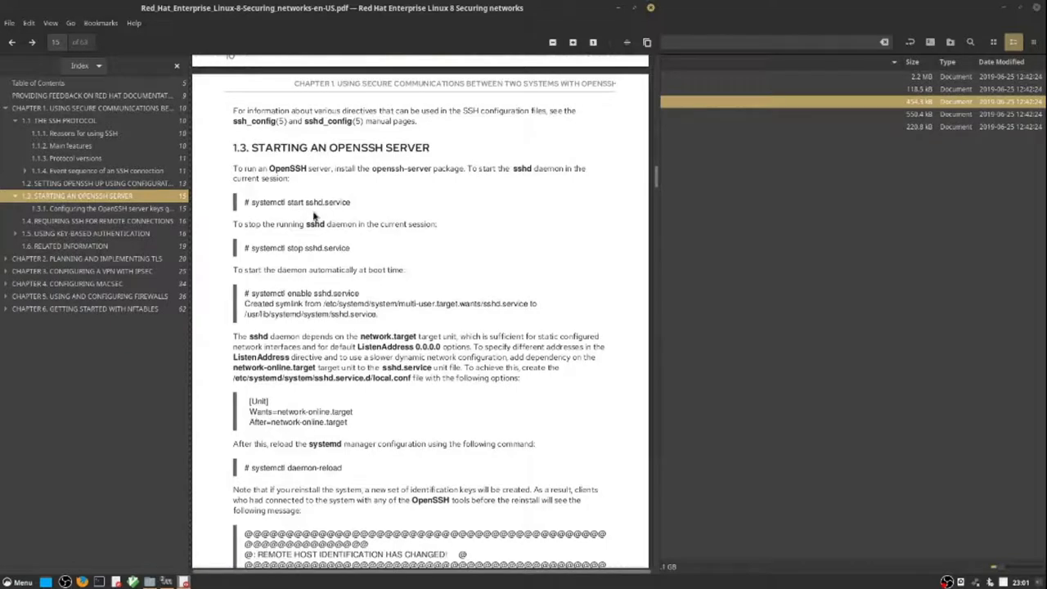
pyautogui.scroll(-3)
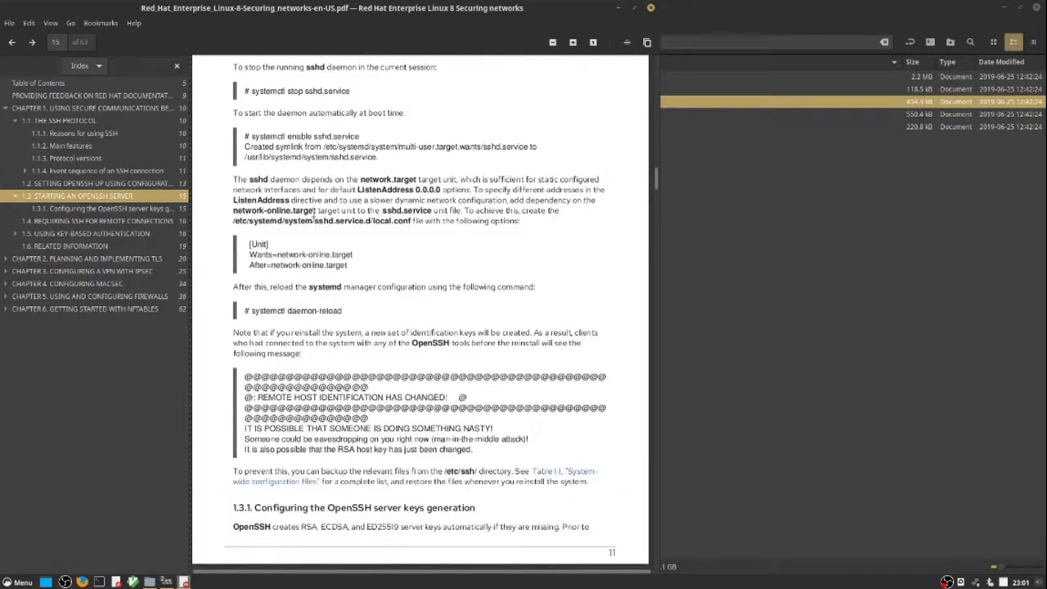
pyautogui.scroll(-3)
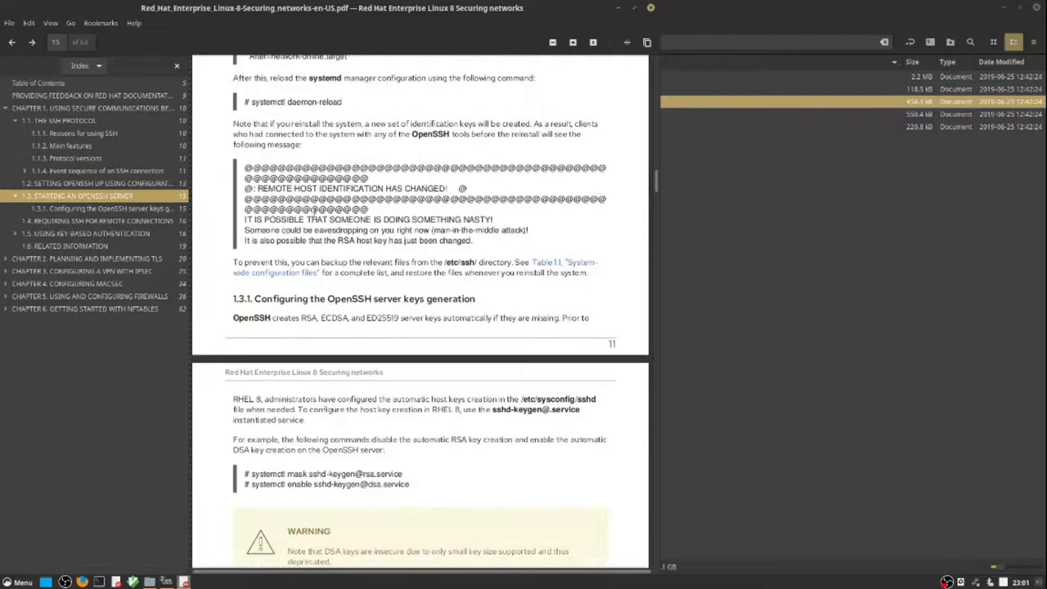
pyautogui.scroll(-3)
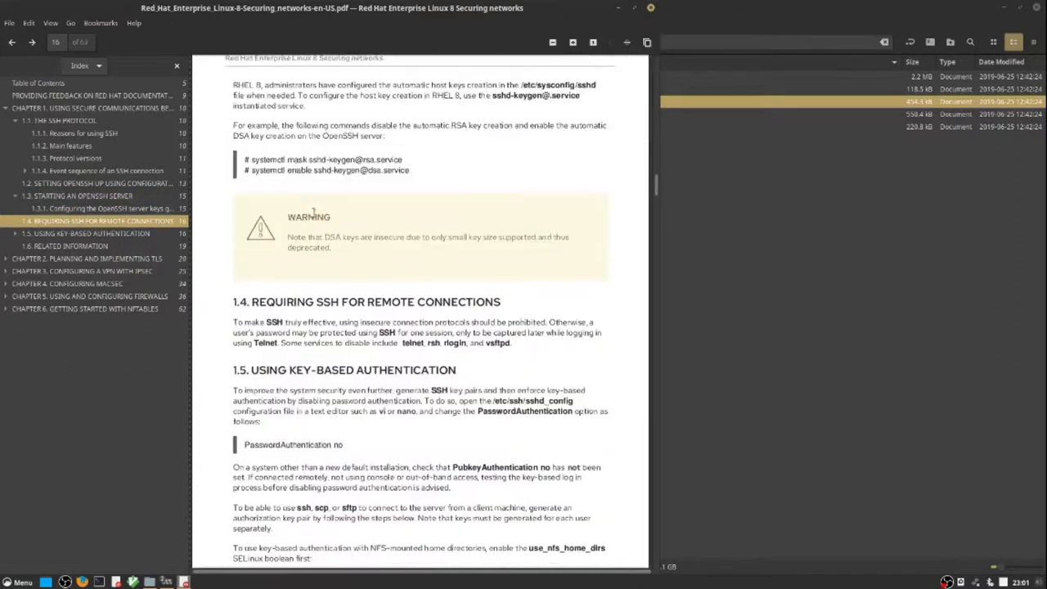
pyautogui.scroll(-3)
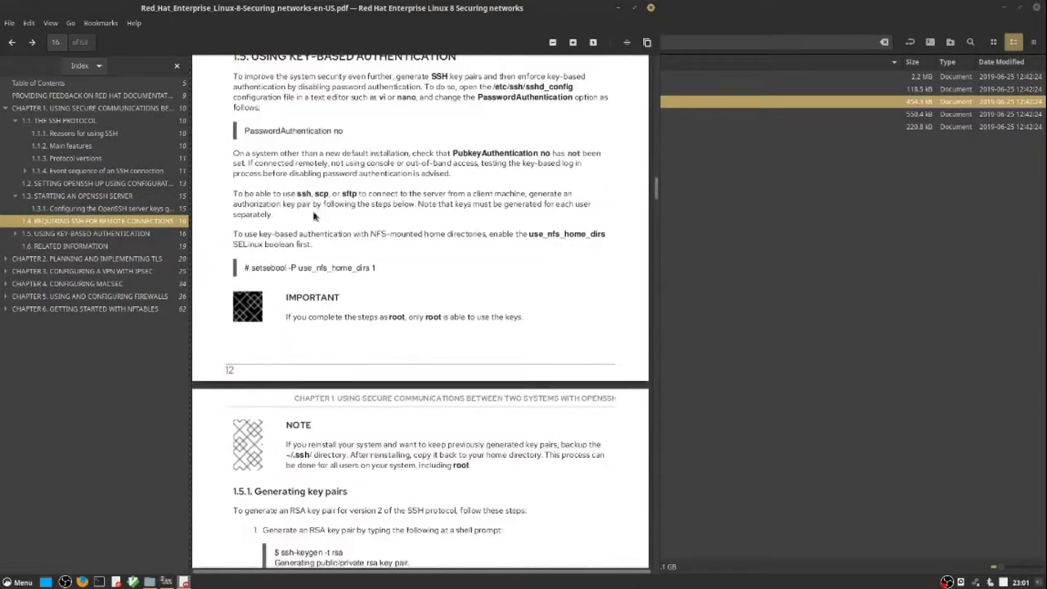
pyautogui.scroll(-3)
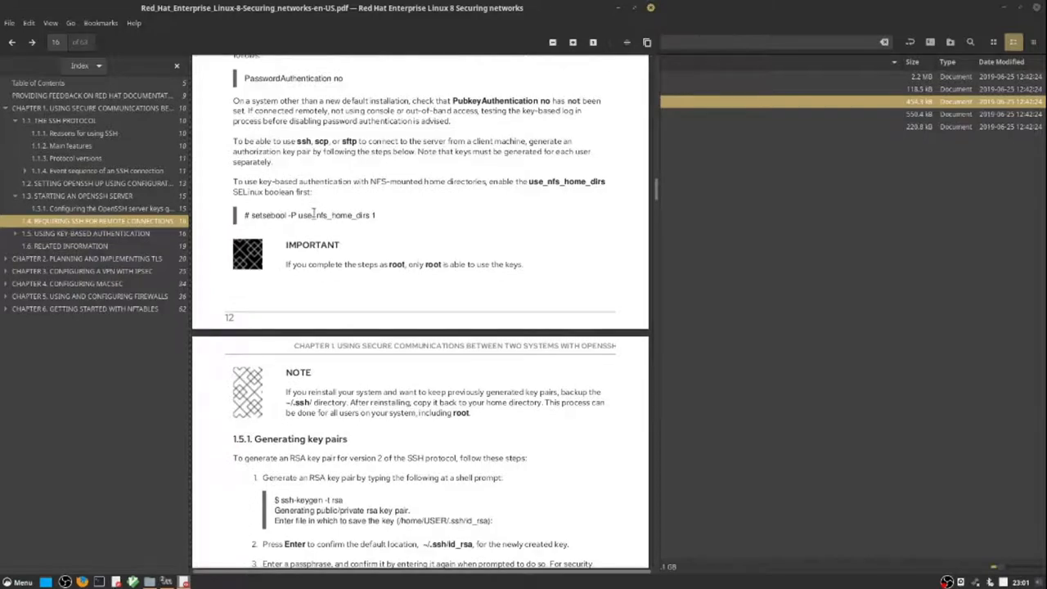
pyautogui.scroll(-3)
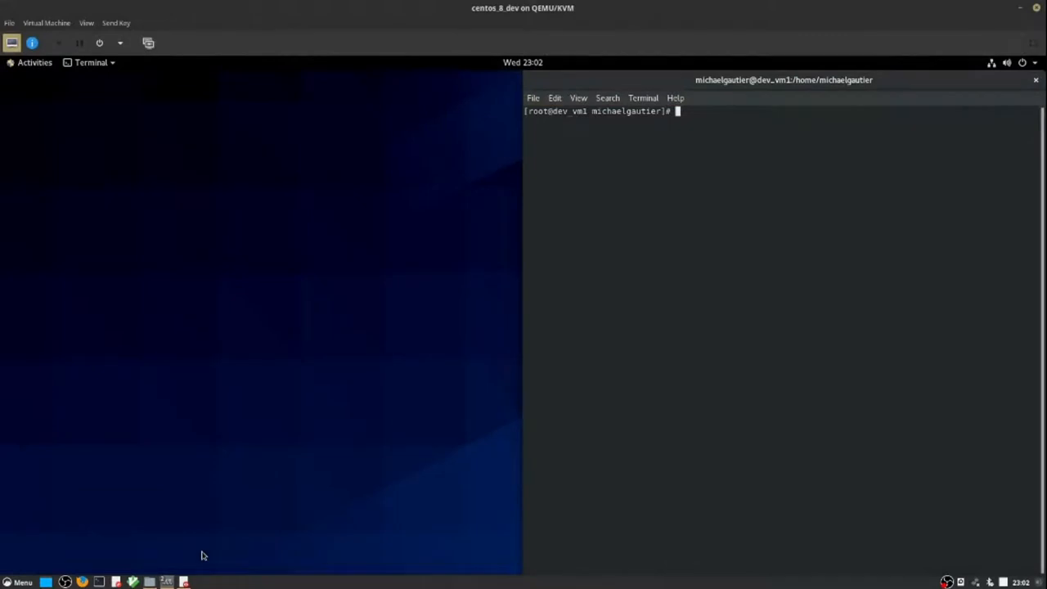
# Check systemctl status sshd.service in the guest's root shell and leave the pager.
pyautogui.write('systemctl')
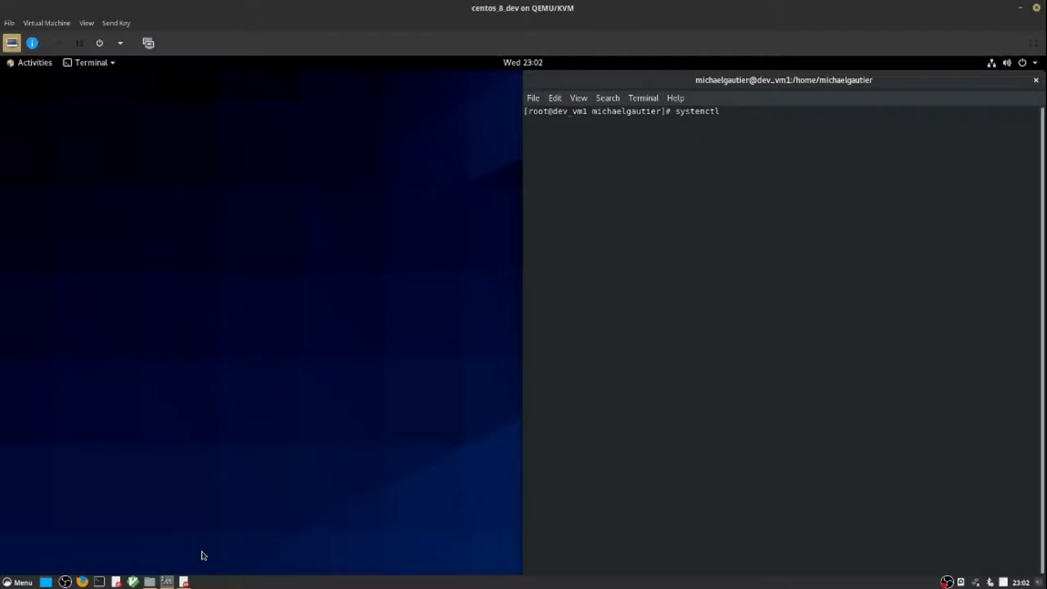
pyautogui.write('status')
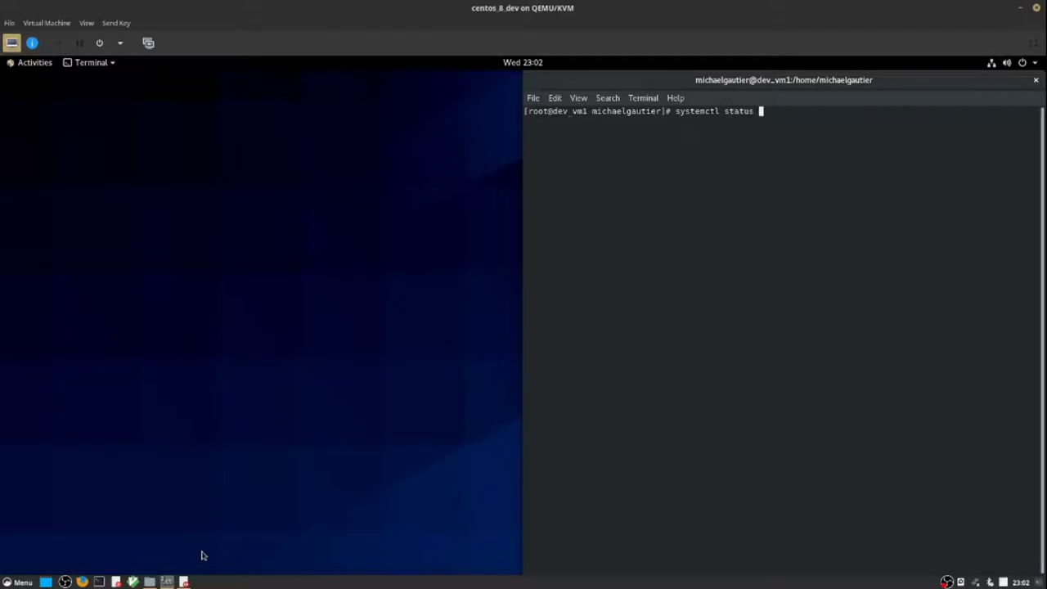
pyautogui.write('sshd.service')
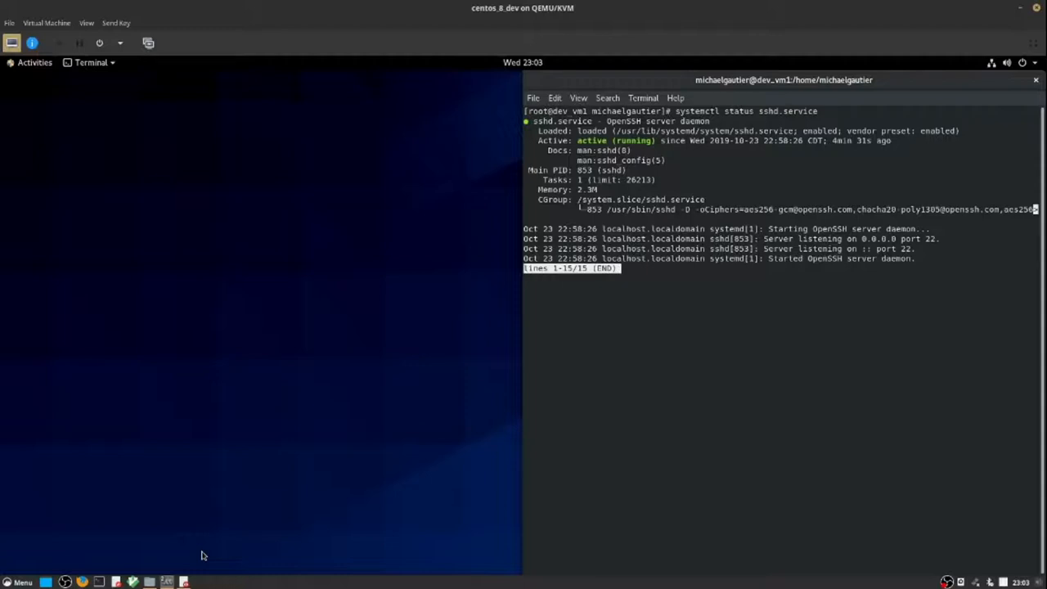
pyautogui.press('q')
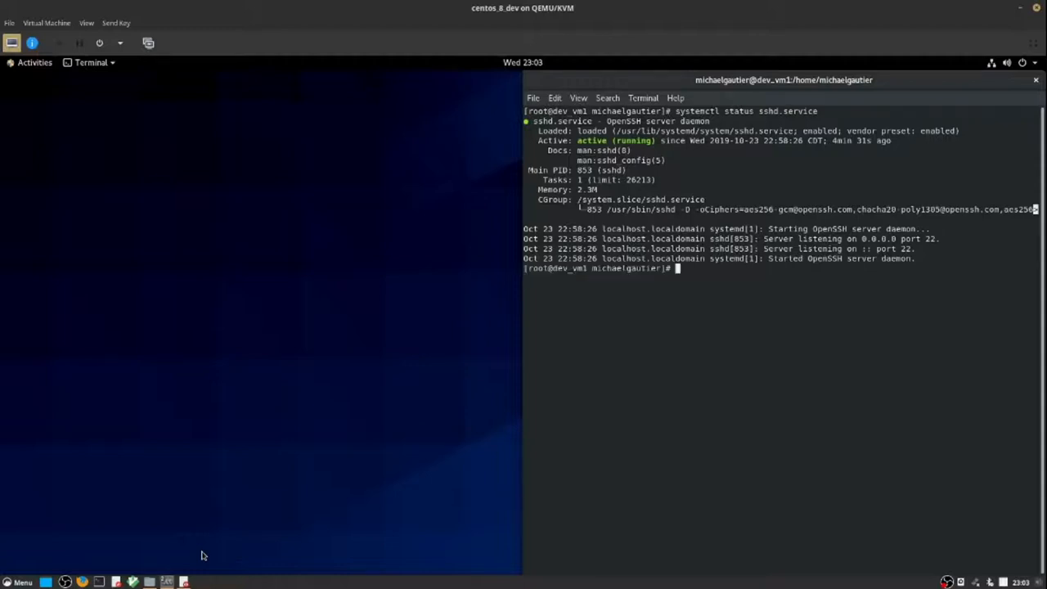
# Run systemctl enable sshd.service so sshd starts at boot, then type exit.
pyautogui.write('systemctl status sshd.service')
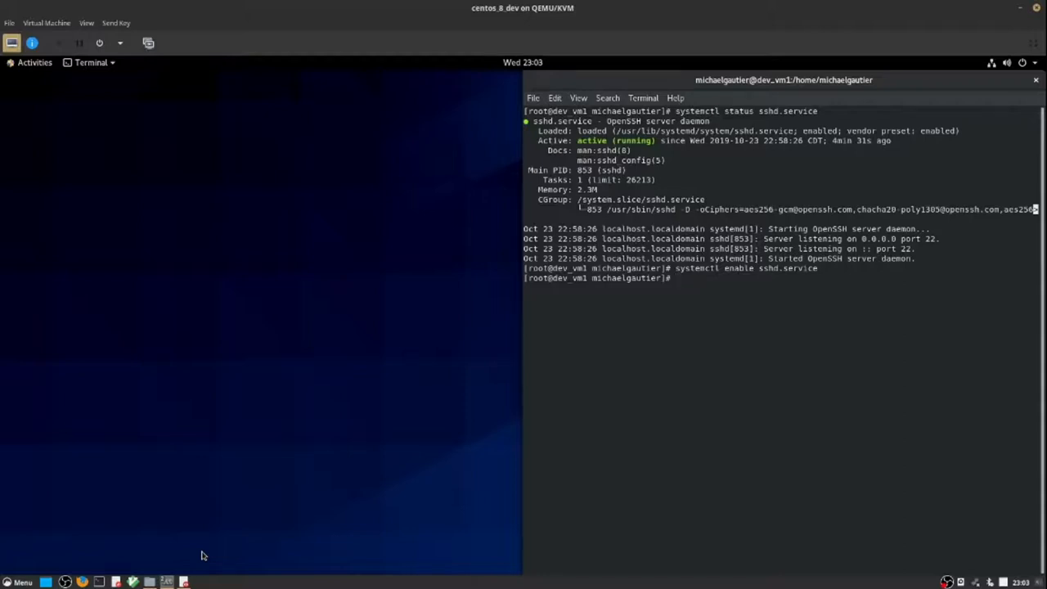
pyautogui.press('Return')
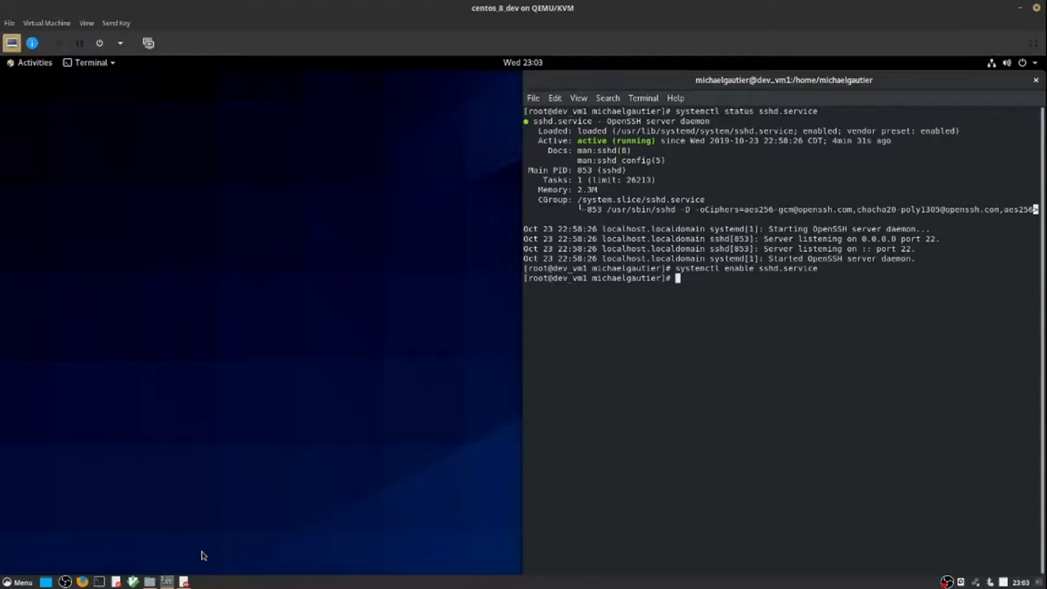
pyautogui.moveTo(727, 98)
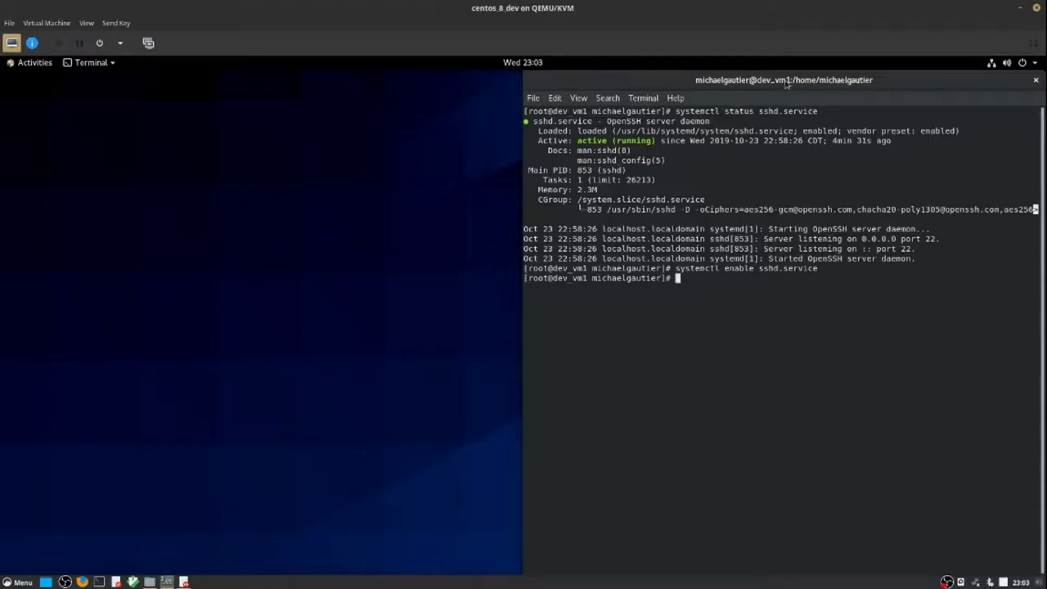
pyautogui.moveTo(772, 327)
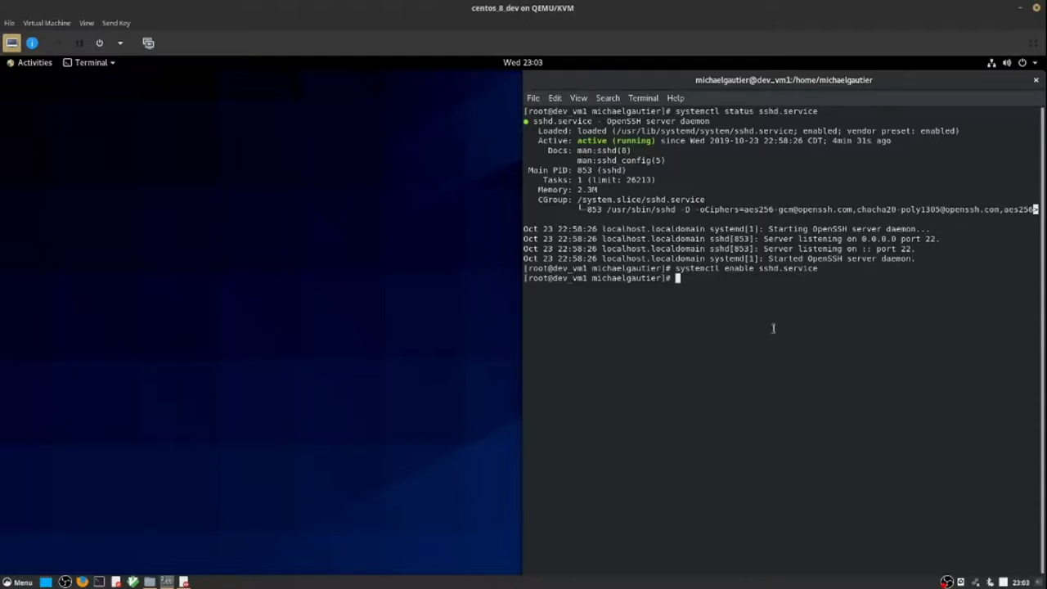
pyautogui.write('exit')
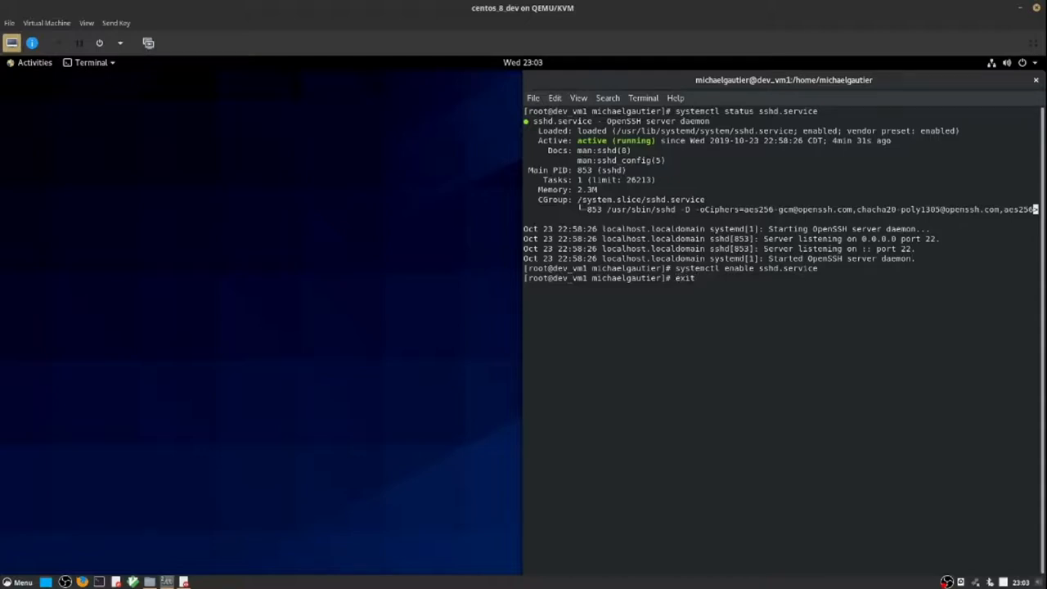
# Run exit to close the terminal inside the CentOS guest.
pyautogui.press('Return')
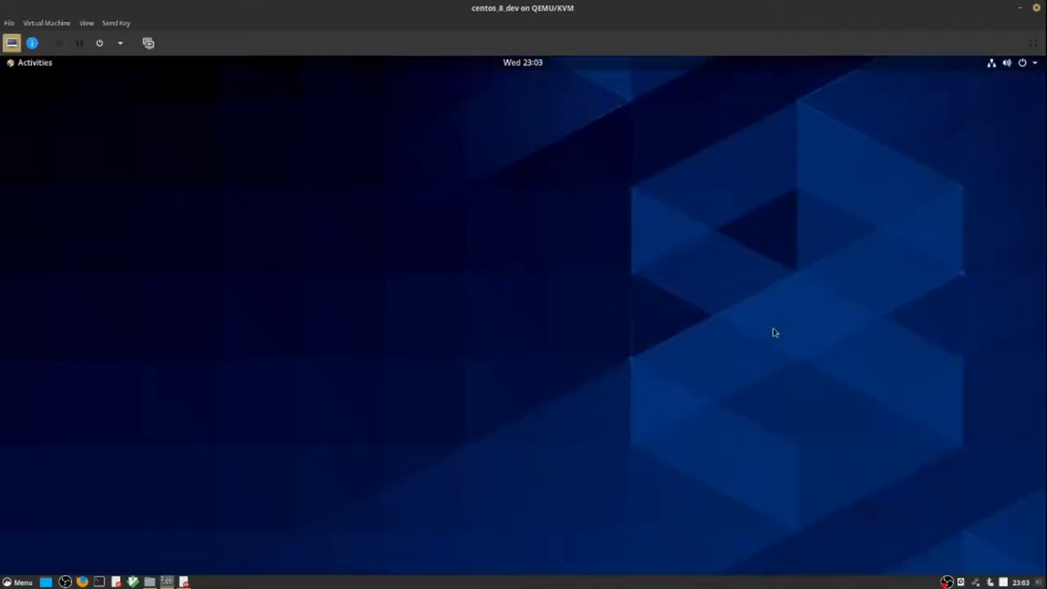
pyautogui.moveTo(602, 211)
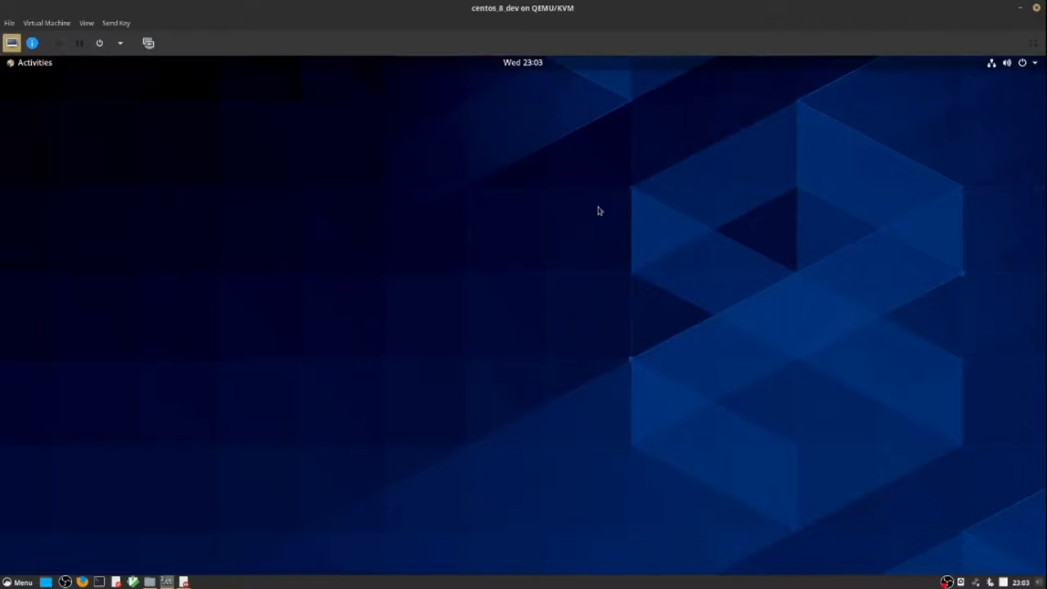
pyautogui.moveTo(585, 209)
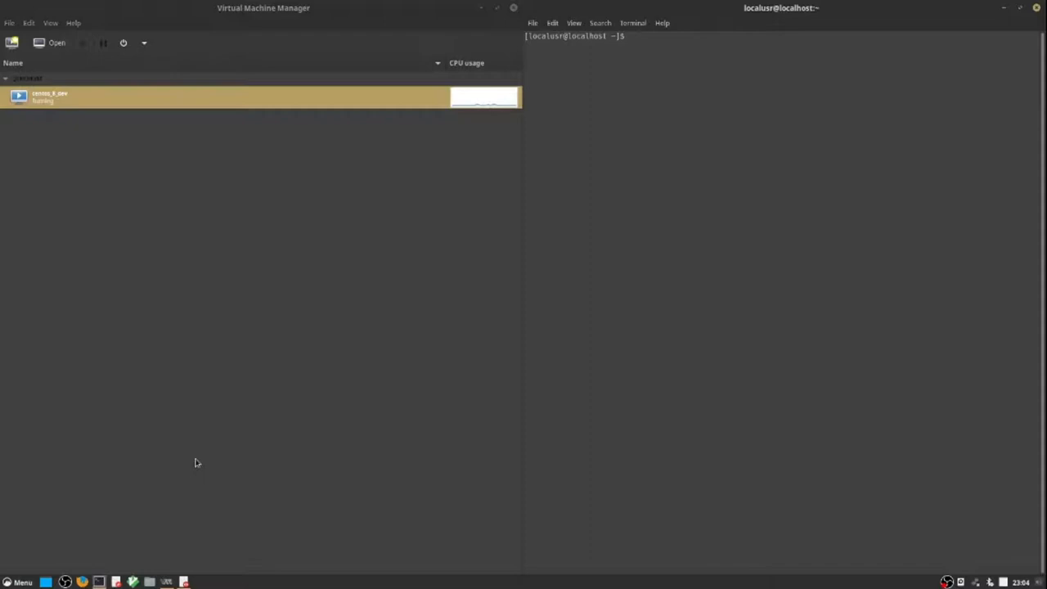
pyautogui.write('arp')
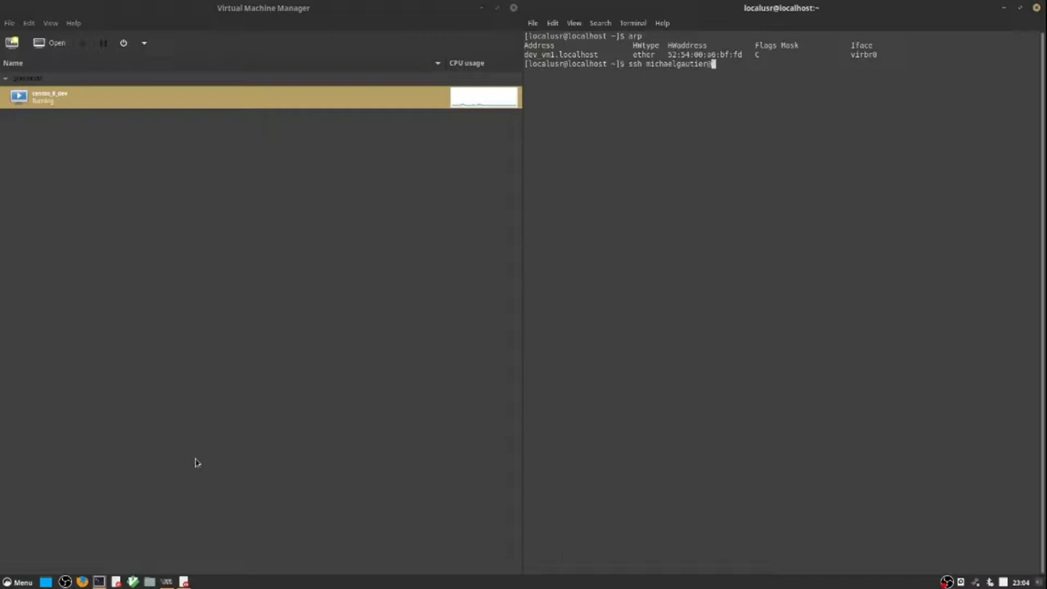
pyautogui.write('@dev vm')
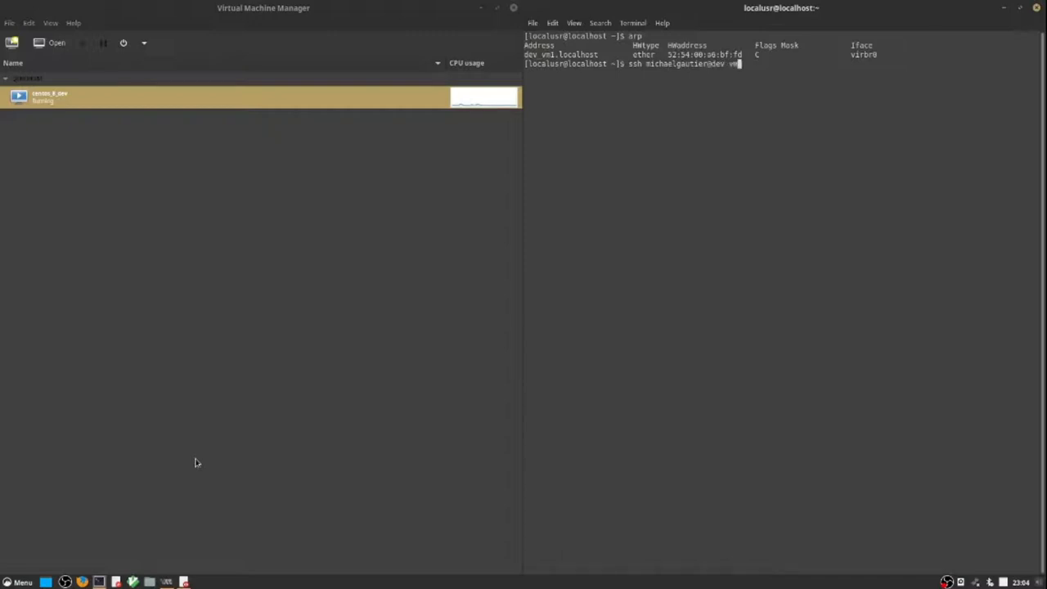
pyautogui.write('1.local')
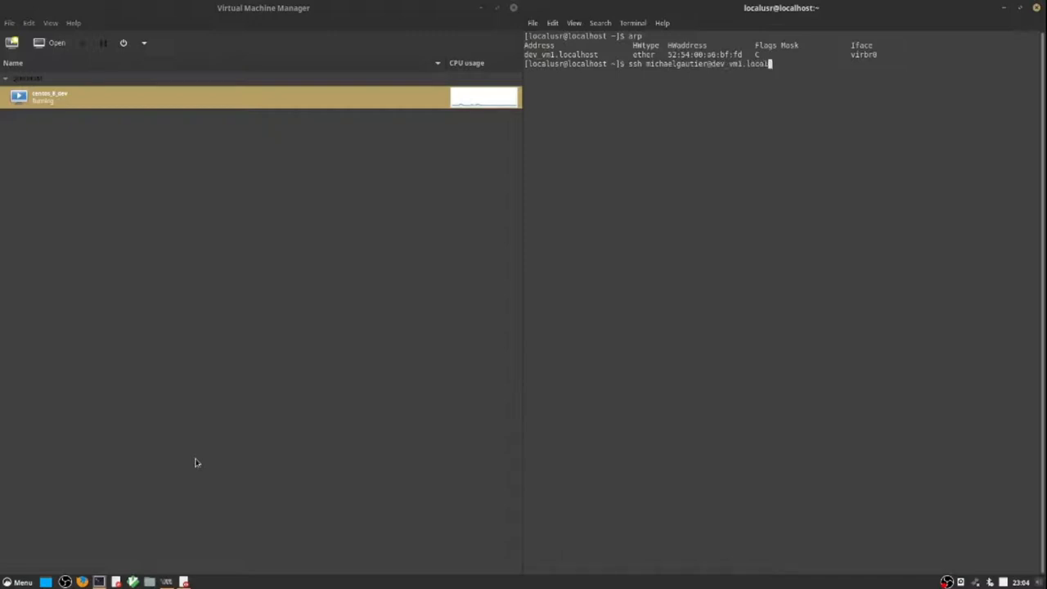
pyautogui.press('Return')
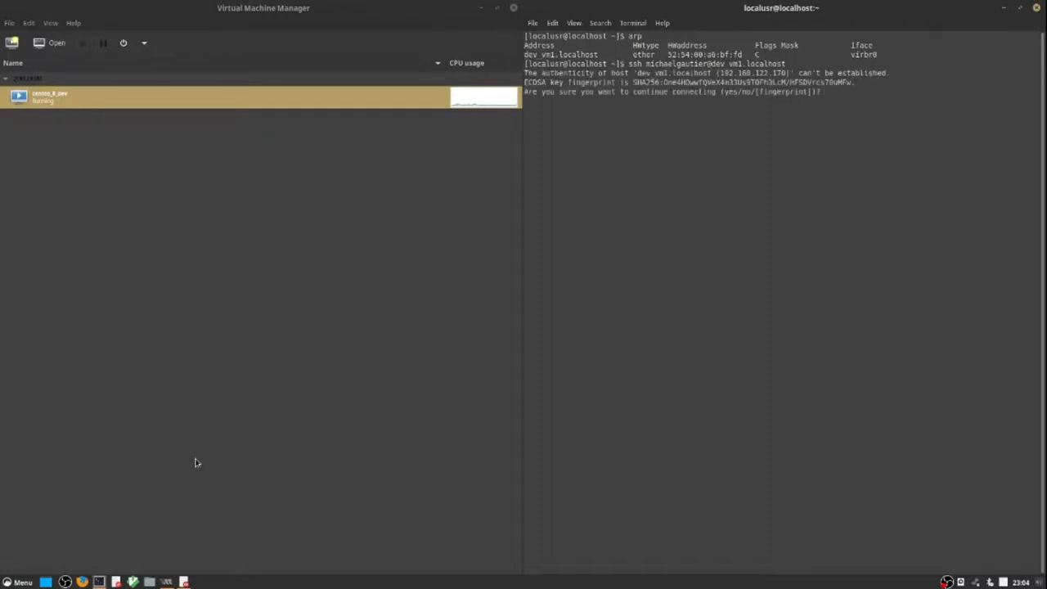
pyautogui.write('y')
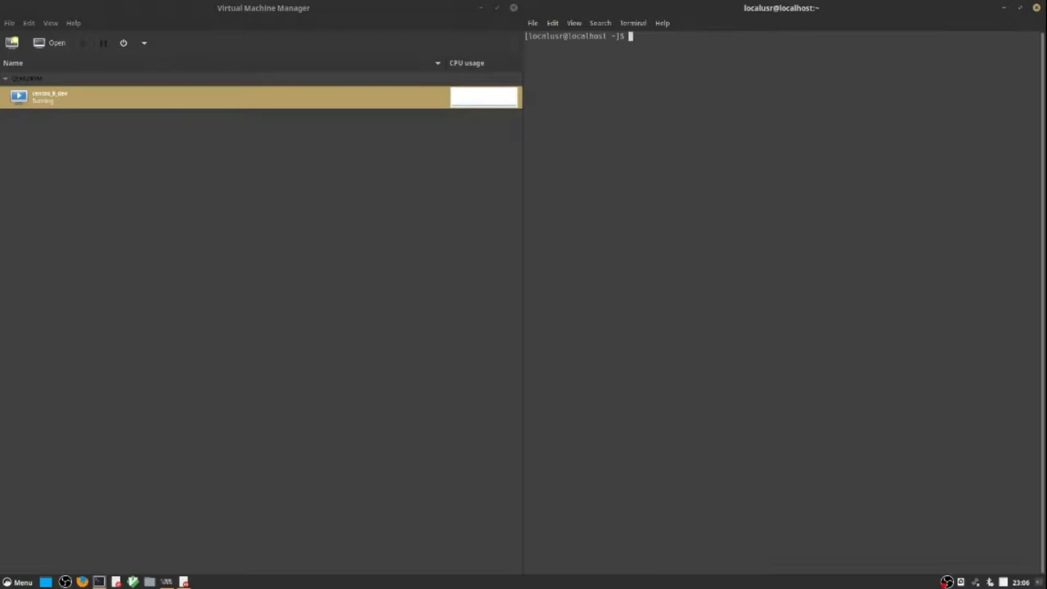
# Generate an RSA key pair with ssh-keygen -t rsa and copy it to dev_vm1.localhost with ssh-copy-id.
pyautogui.write('ssh-keygen -t rsa')
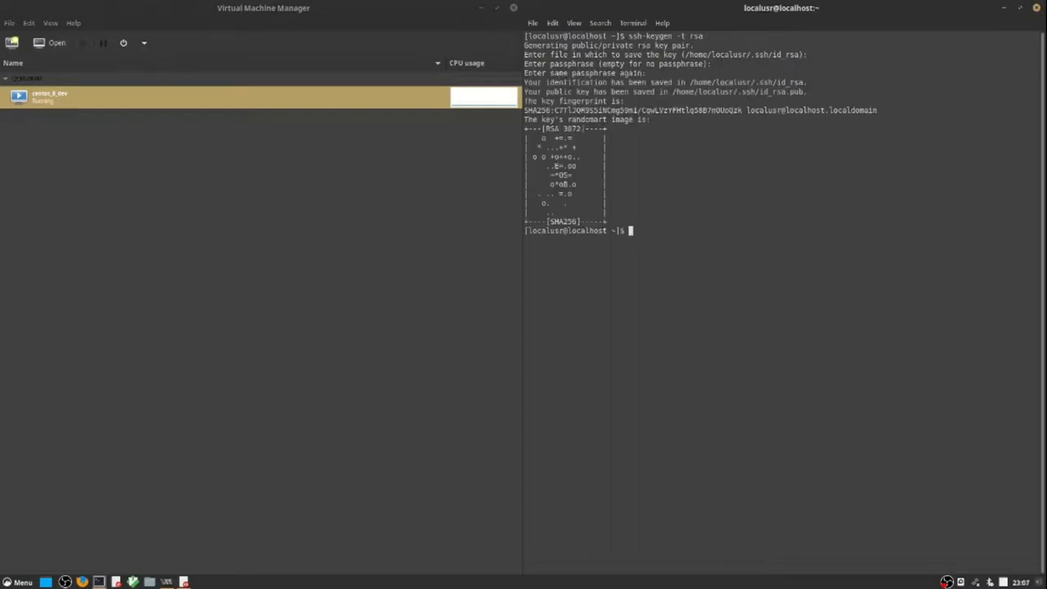
pyautogui.write('ssh-copy-id michaelgau')
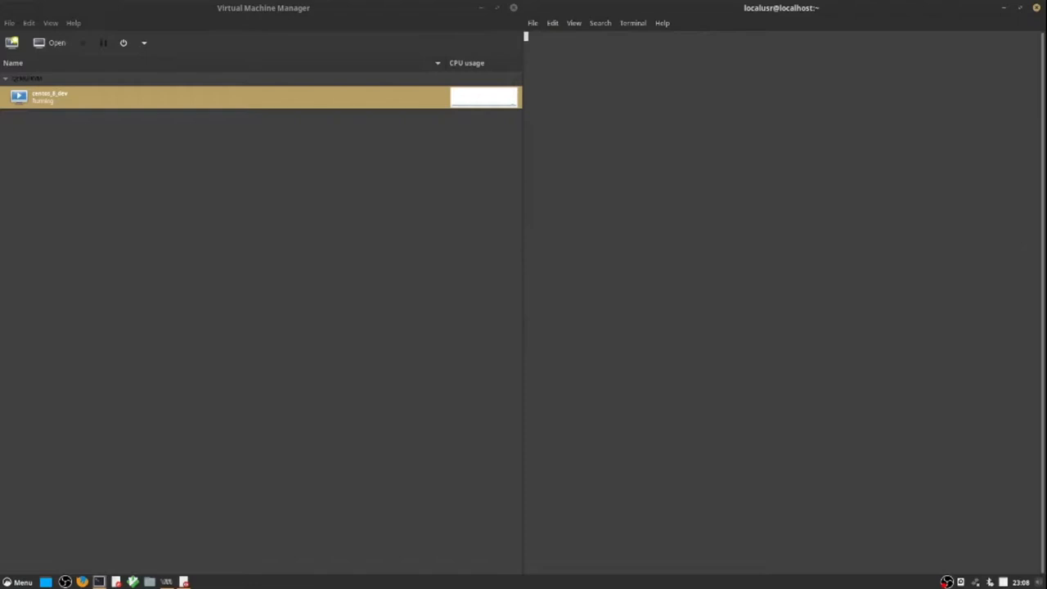
pyautogui.write('ssh michaelgautier@dev_vm1.localhost')
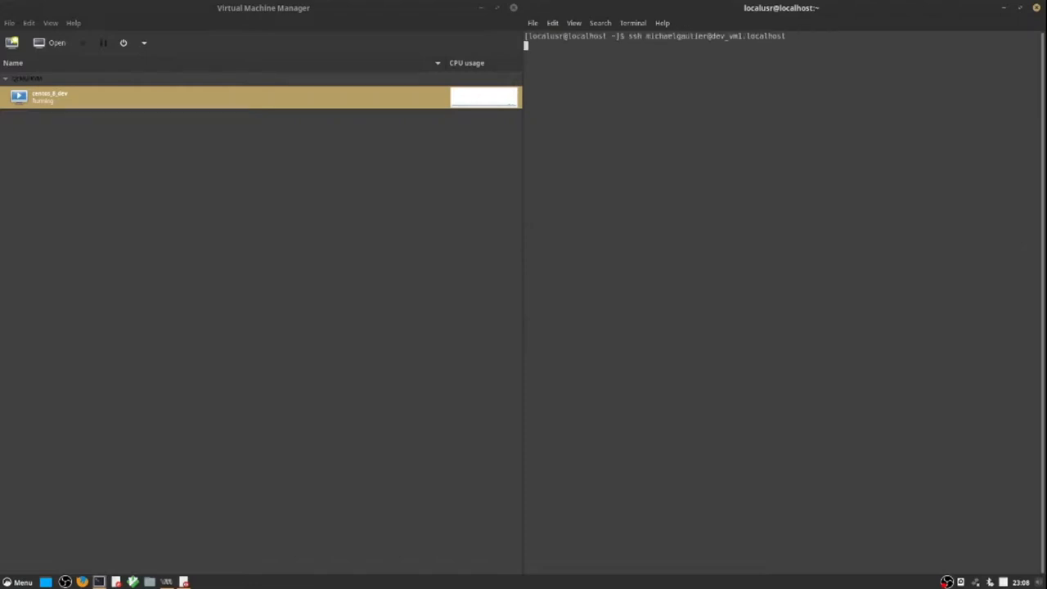
pyautogui.press('Return')
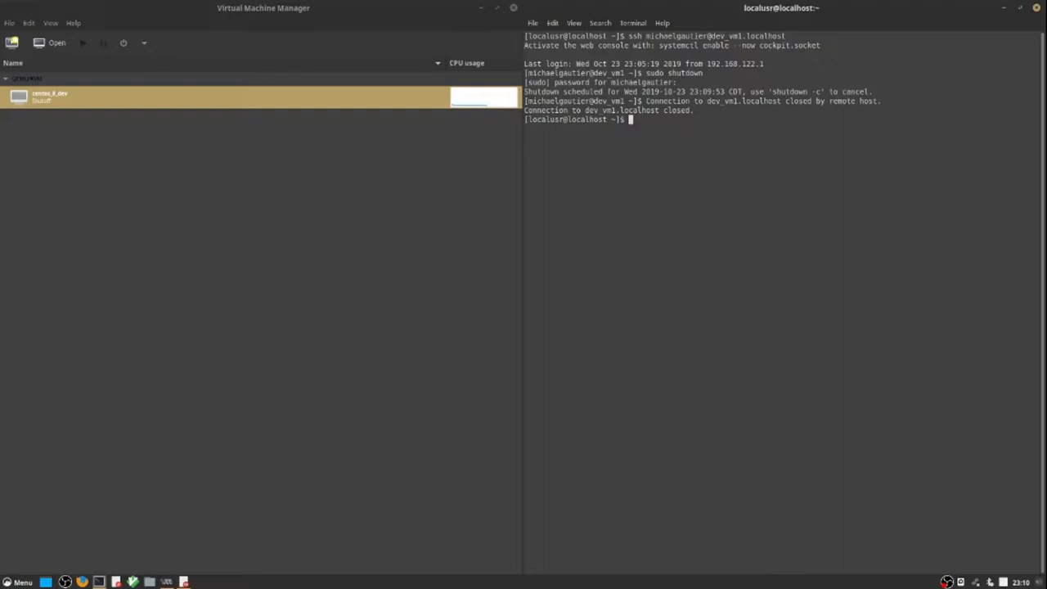
pyautogui.write('exit')
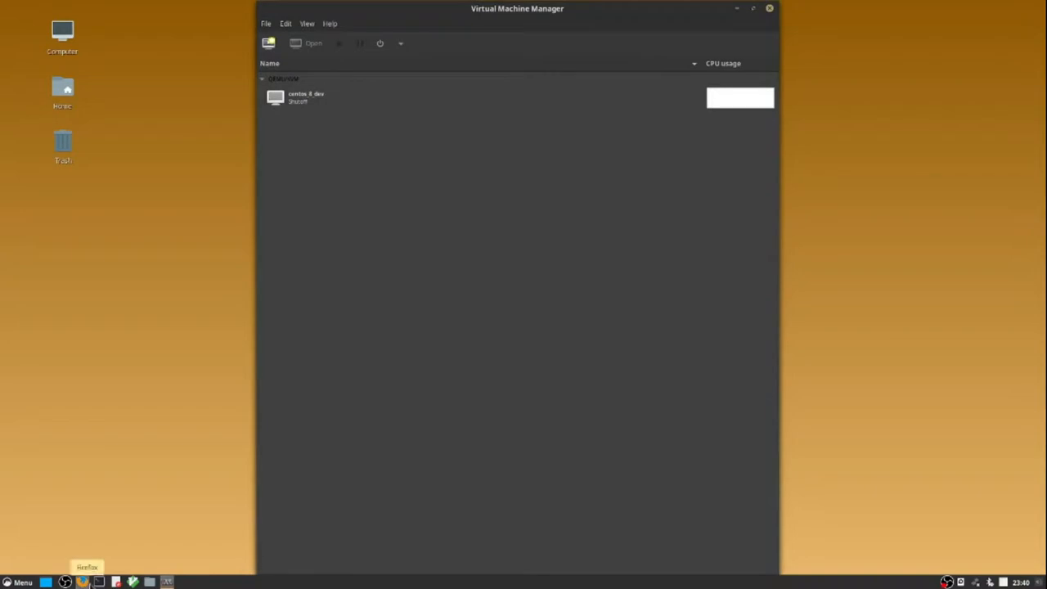
# Open new host terminal windows, arrange one at the lower left and switch user with su.
pyautogui.rightClick(307, 98)
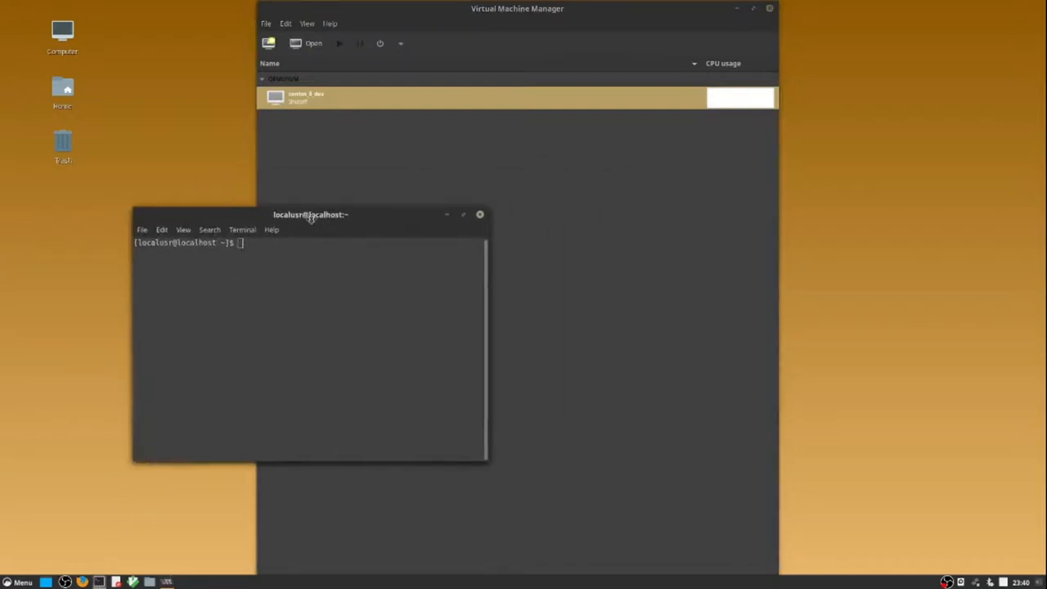
pyautogui.moveTo(310, 214); pyautogui.dragTo(219, 302)
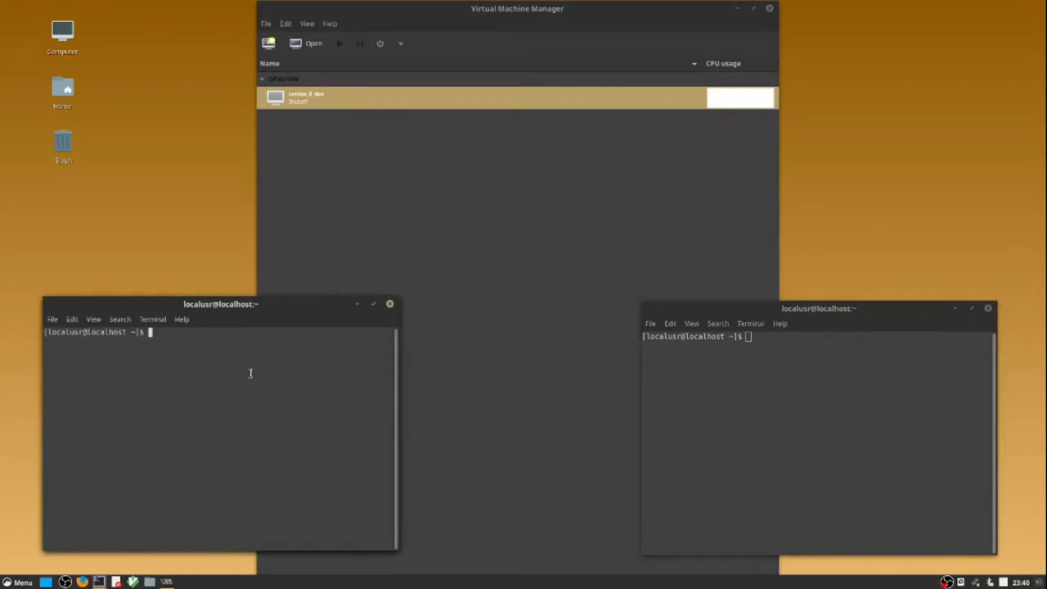
pyautogui.write('su sataisojo')
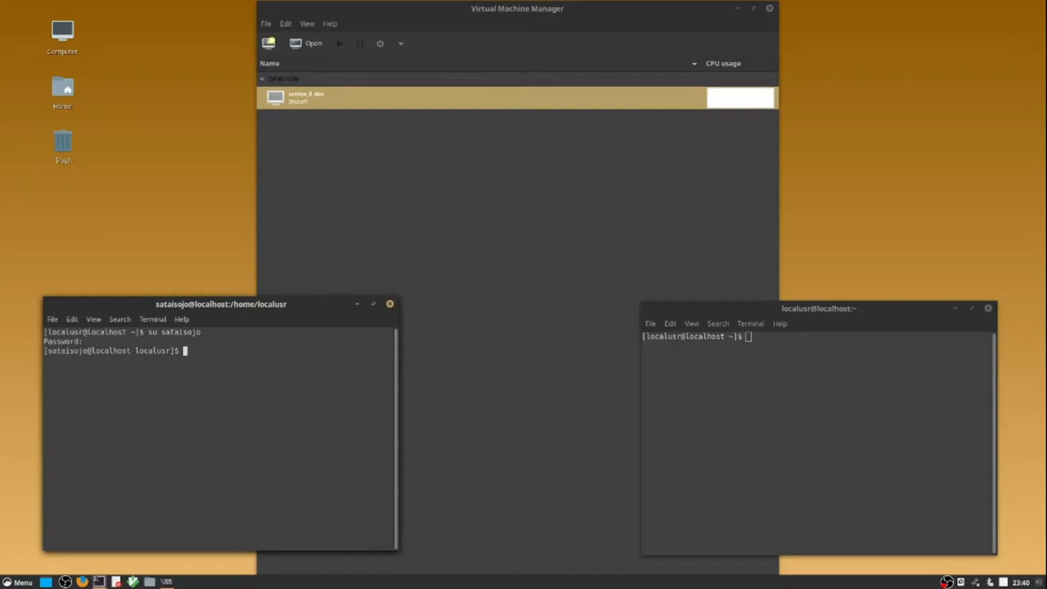
# Start the centos_8_dev domain with sudo virsh start from the admin terminal.
pyautogui.write('sudo virsh start centos_8_dev')
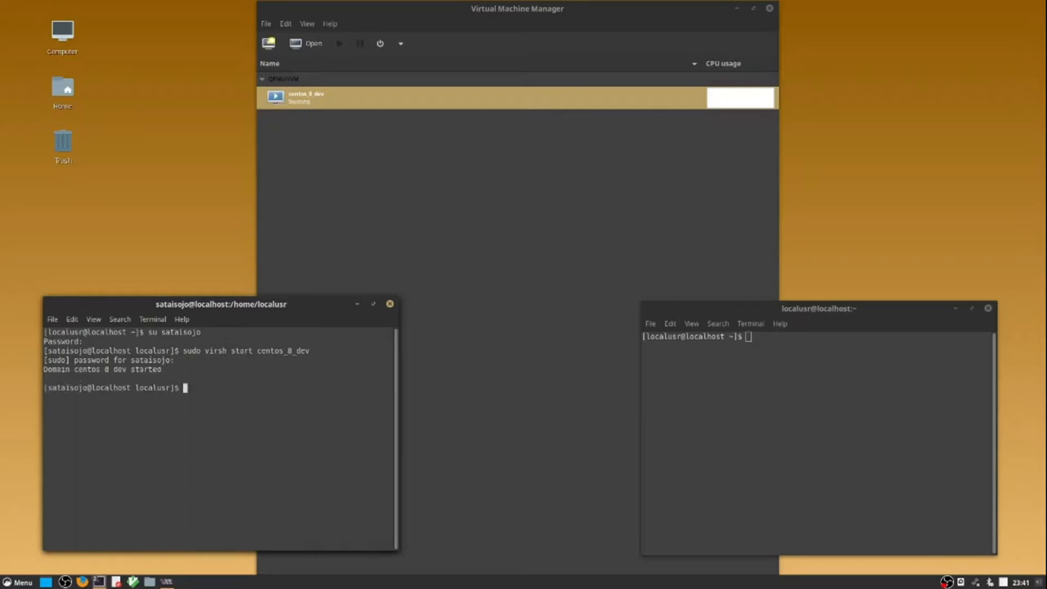
pyautogui.moveTo(416, 224)
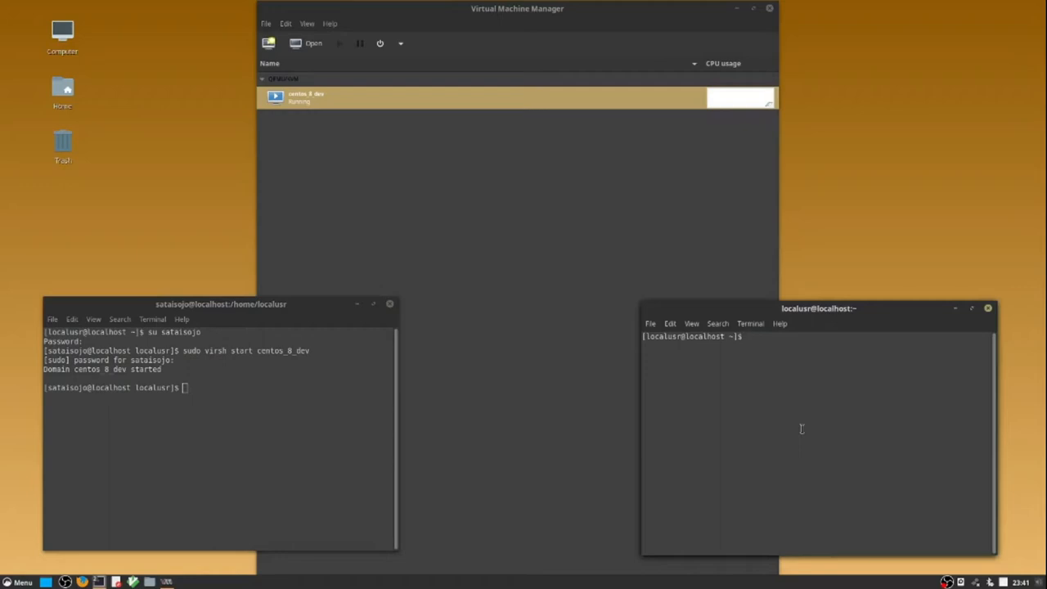
pyautogui.write('arp')
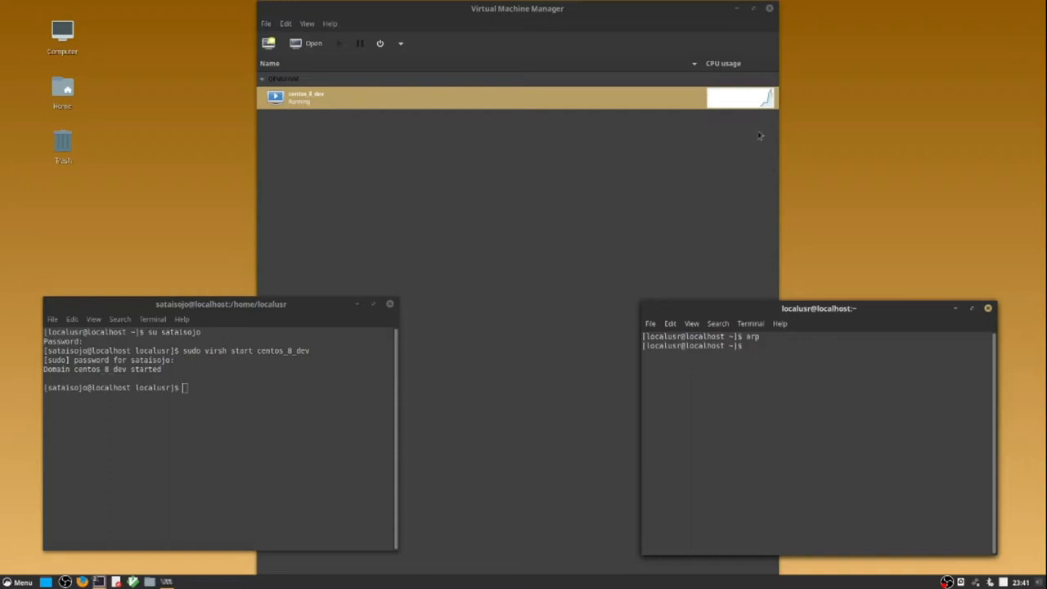
pyautogui.moveTo(883, 249)
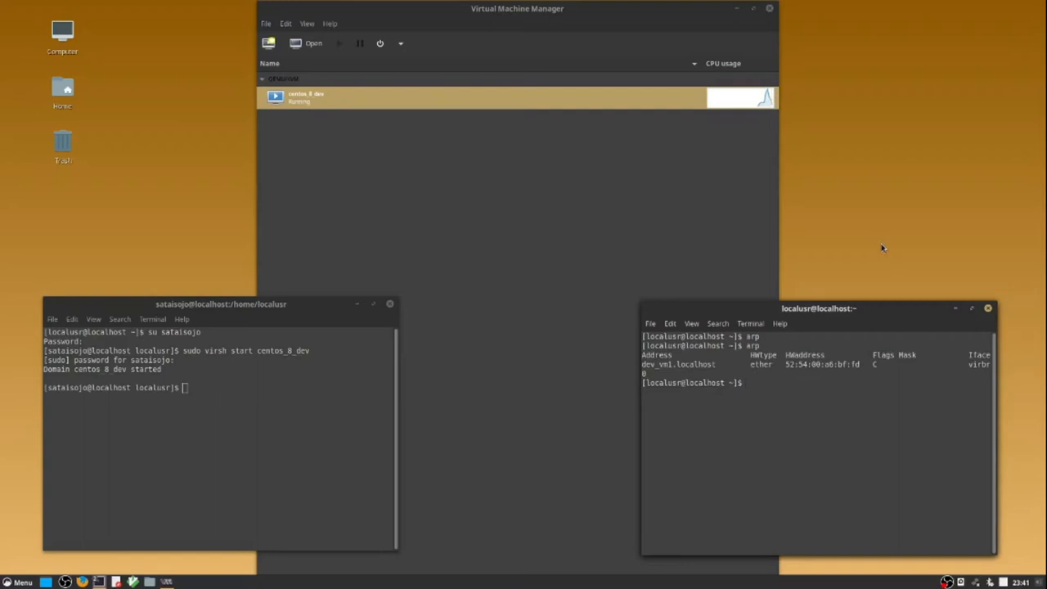
pyautogui.write('ssh')
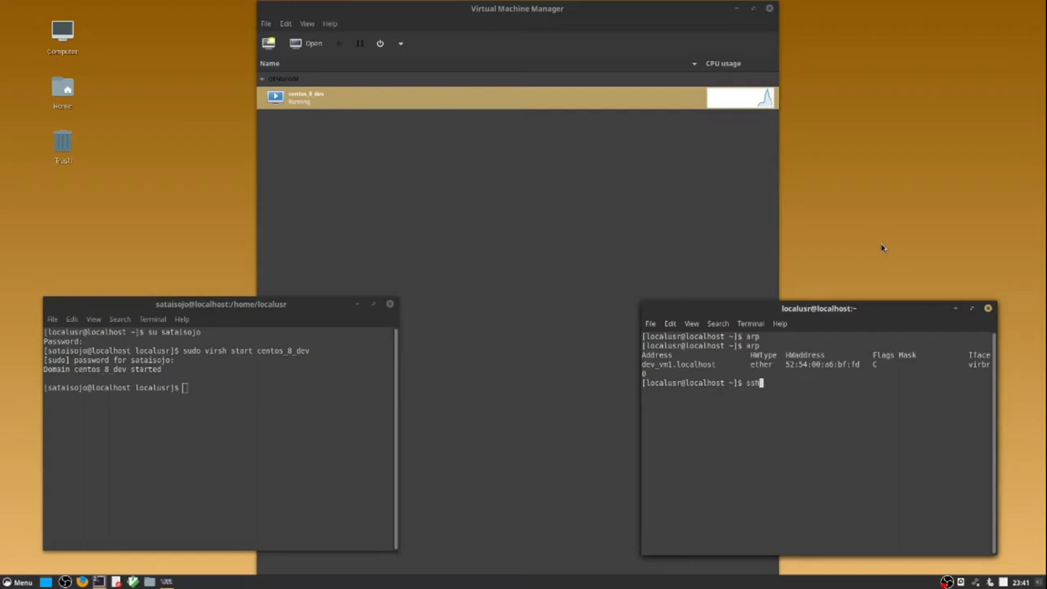
pyautogui.write('michaelgautier')
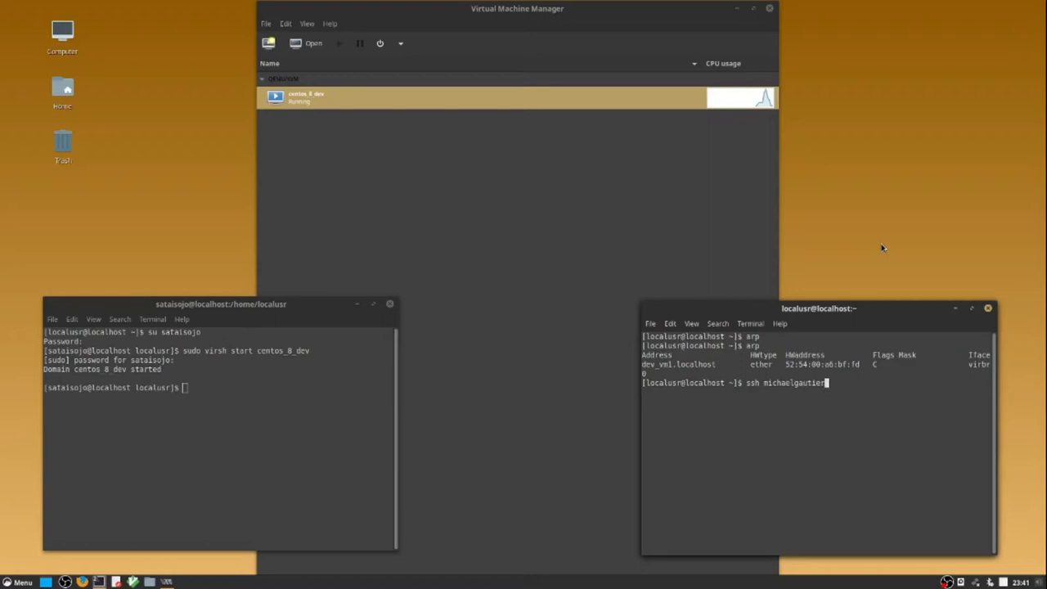
pyautogui.write('@dev v')
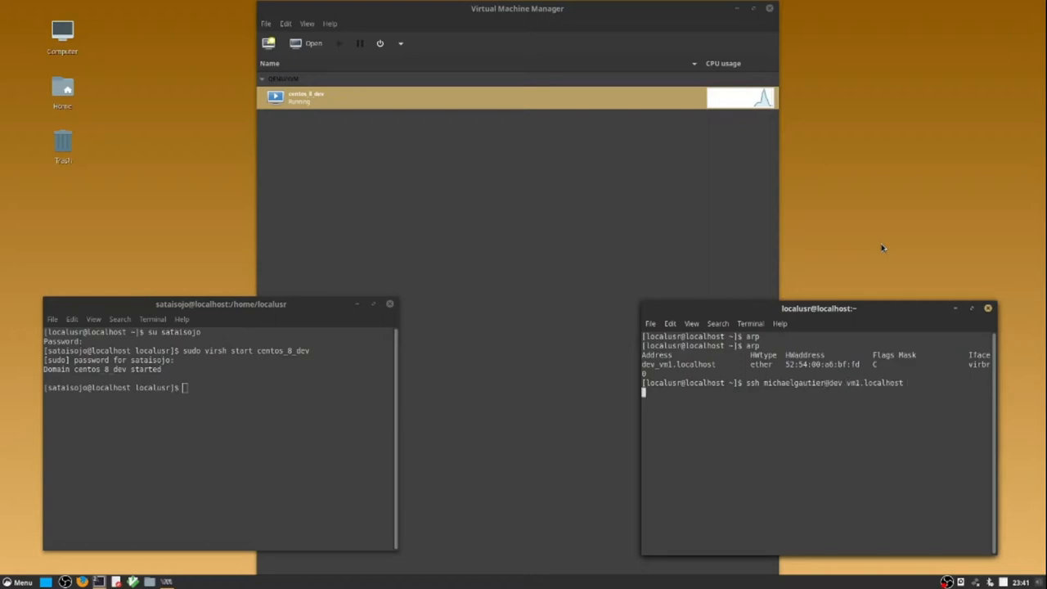
pyautogui.press('Return')
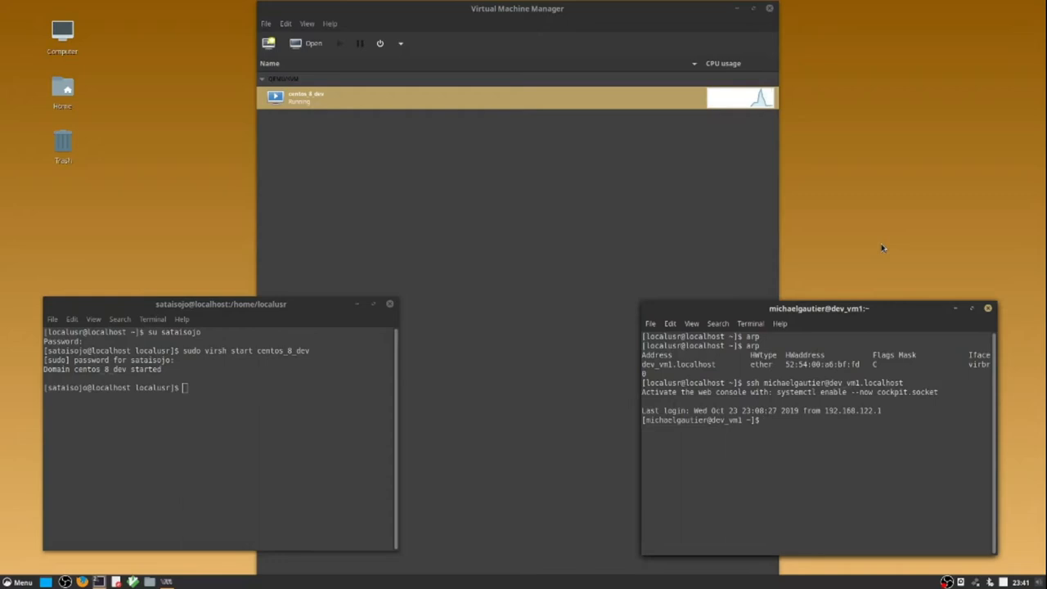
# Confirm the VM's hostname and list shutdown --help before starting a sudo command.
pyautogui.write('hostname')
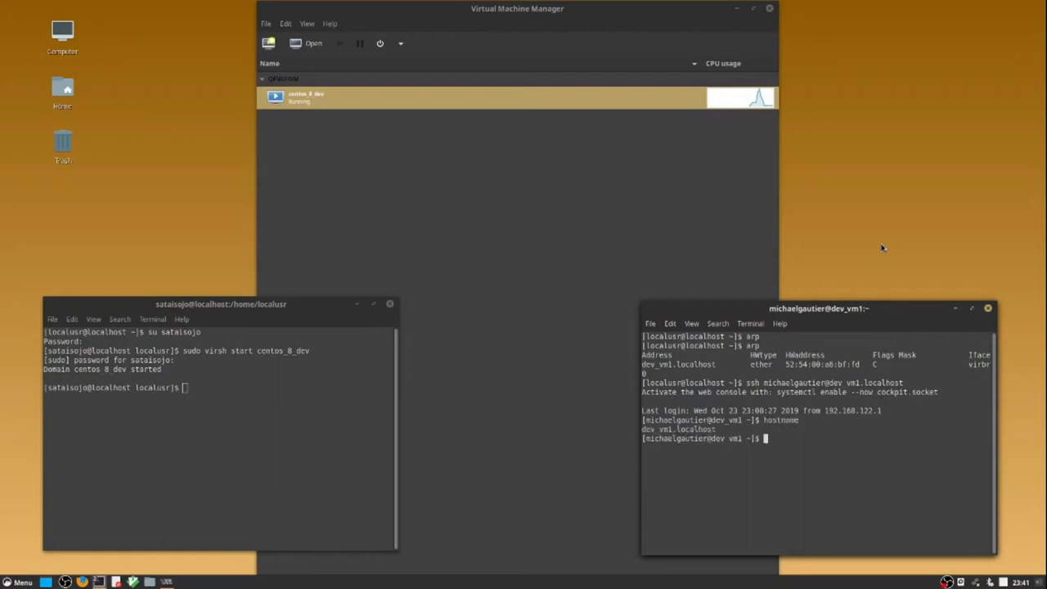
pyautogui.write('shutdown')
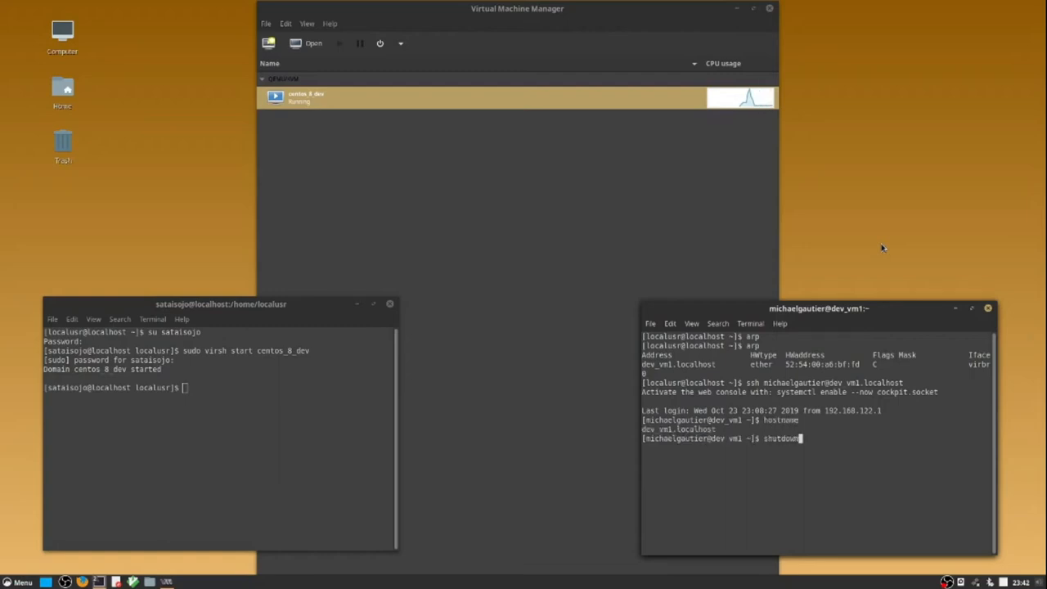
pyautogui.write('--help')
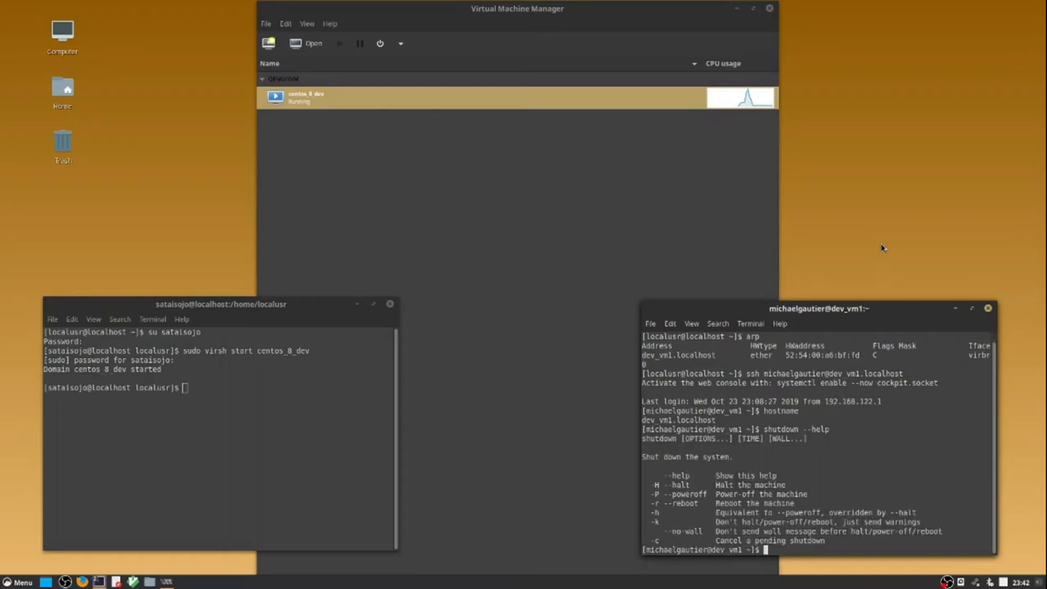
pyautogui.write('sudo')
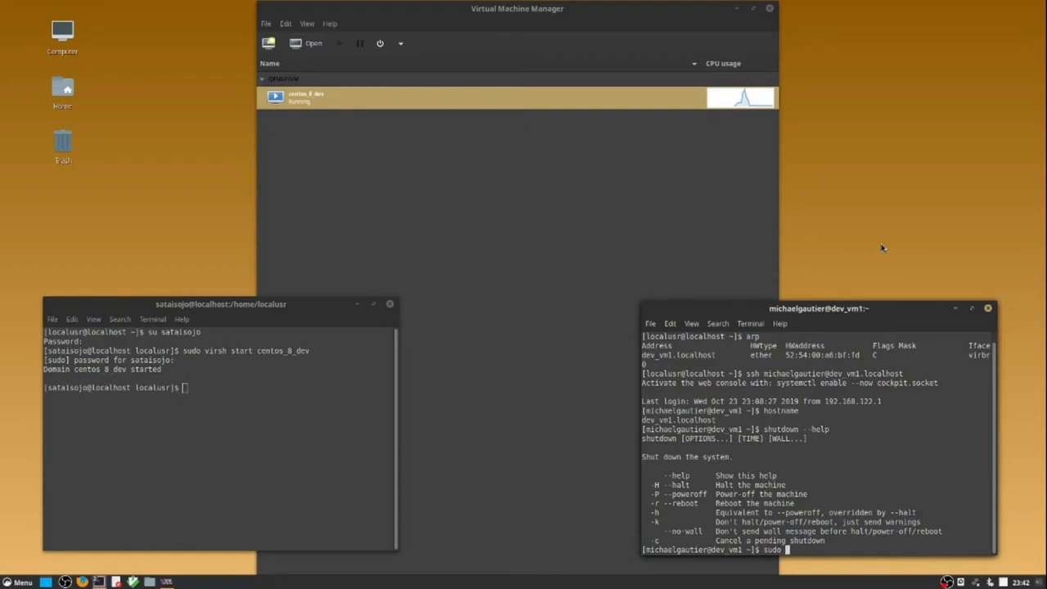
# Shut down dev_vm1 with sudo shutdown, then exit the closed SSH terminal window.
pyautogui.write('shutdown')
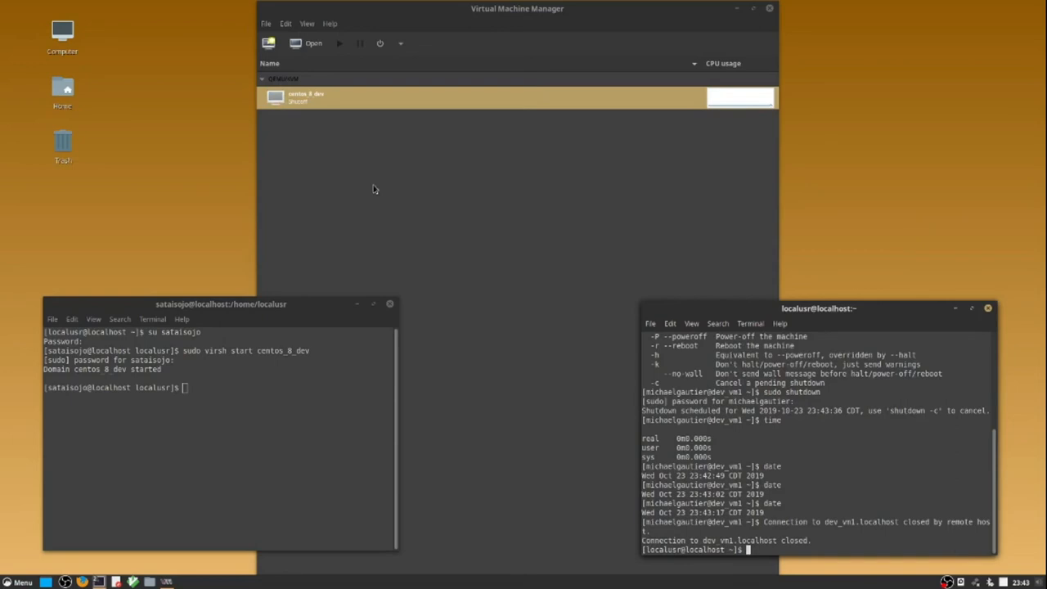
pyautogui.write('exit')
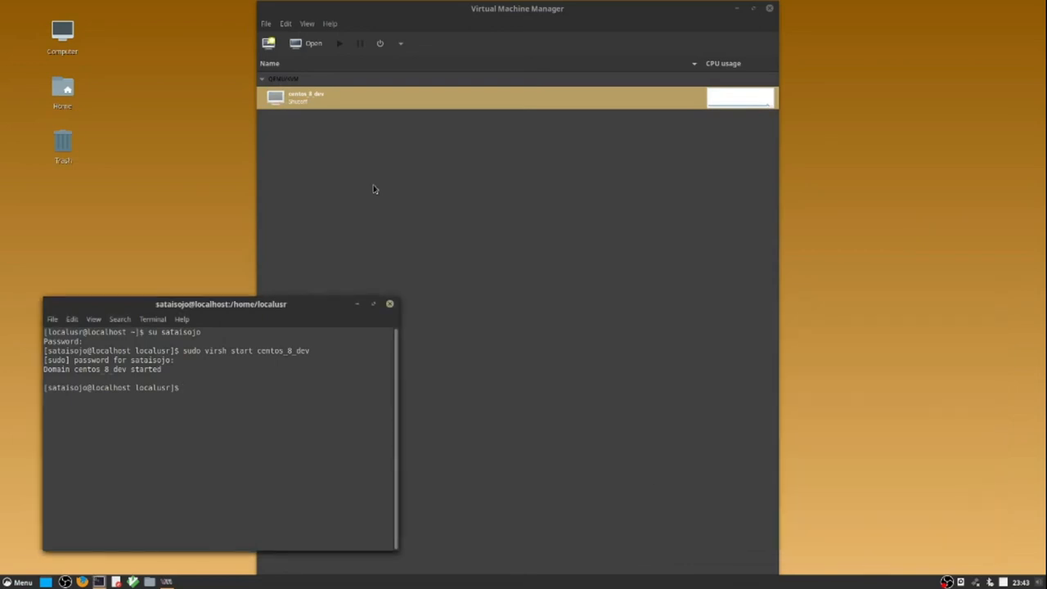
# Restart centos_8_dev via virsh, check arp, shut it down again and close Virtual Machine Manager.
pyautogui.write('sudo virsh start centos_8_dev')
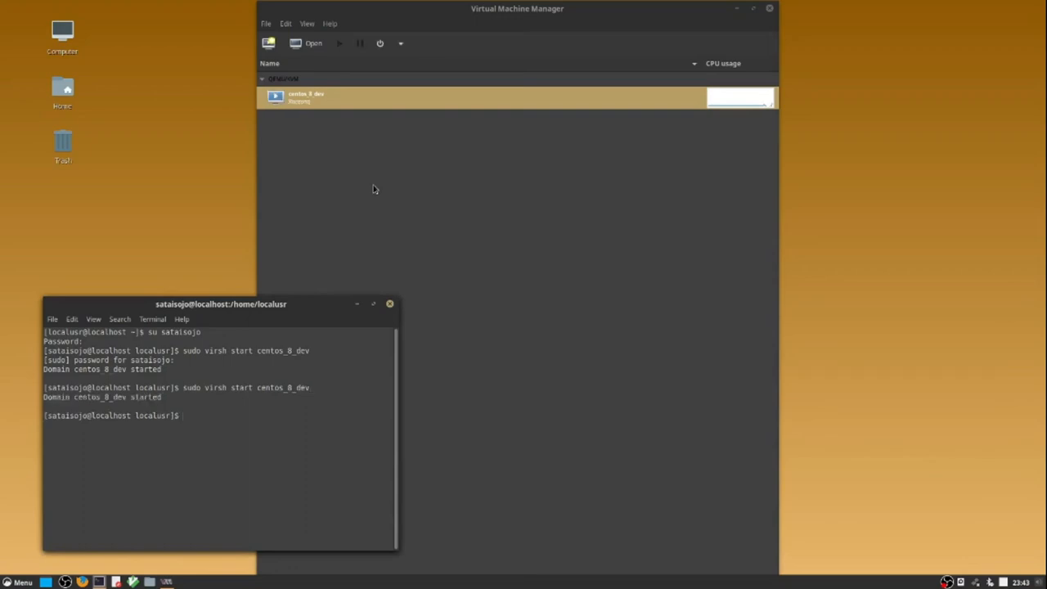
pyautogui.write('arp')
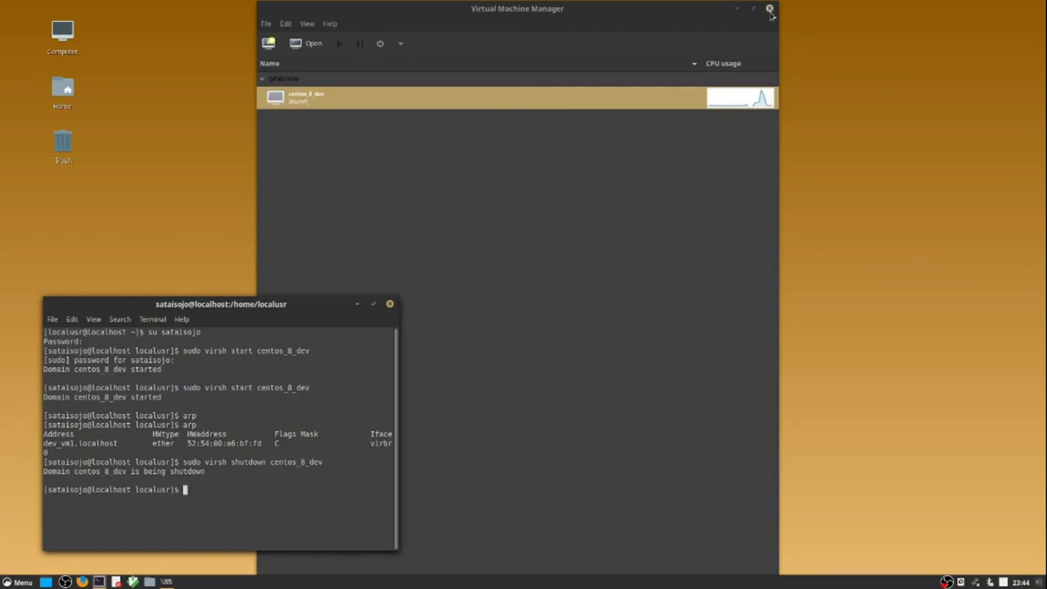
pyautogui.click(769, 8)
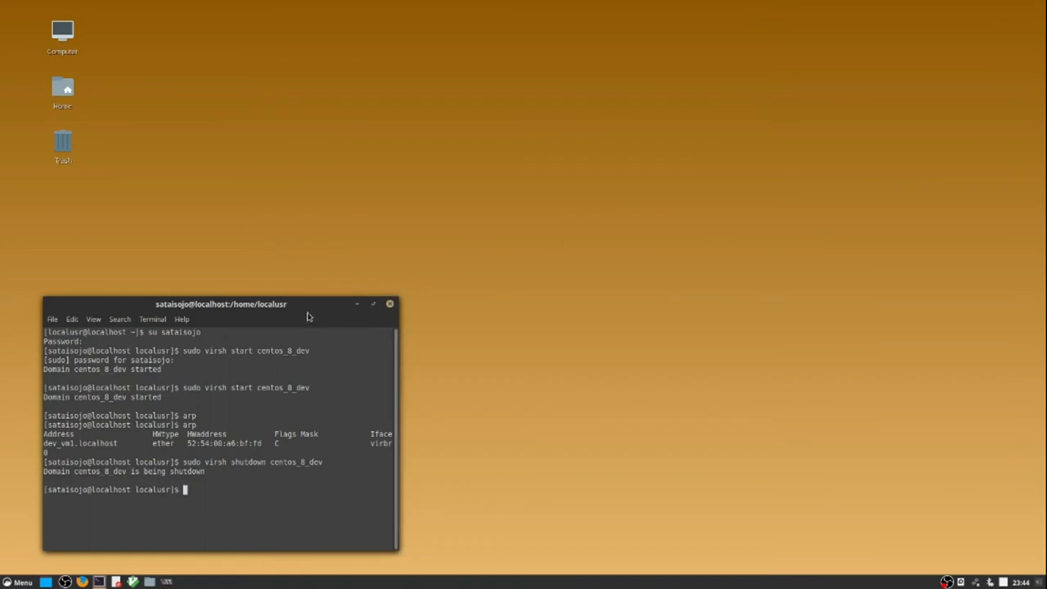